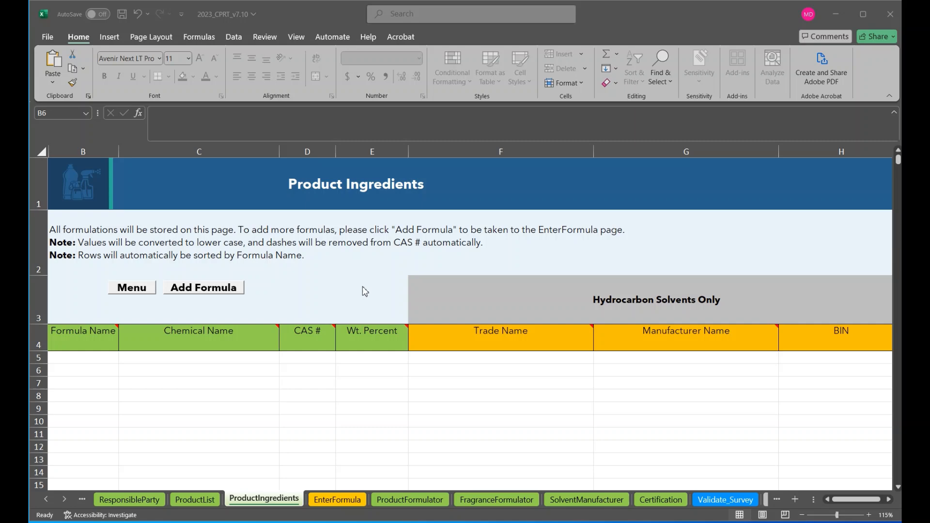
pyautogui.moveTo(365, 285)
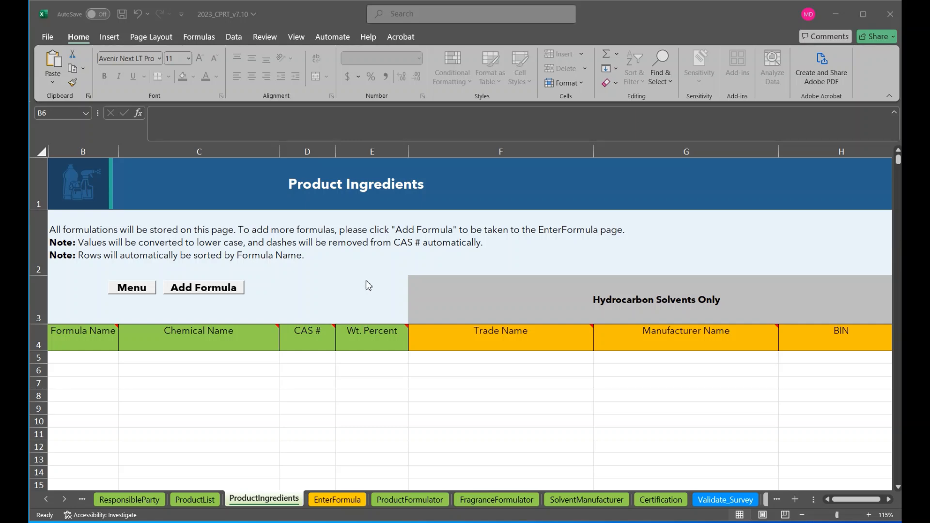
# Enter Hand Sanitizer as the formula name on ProductIngredients, confirming it against the ProductList sheet.
pyautogui.click(83, 370)
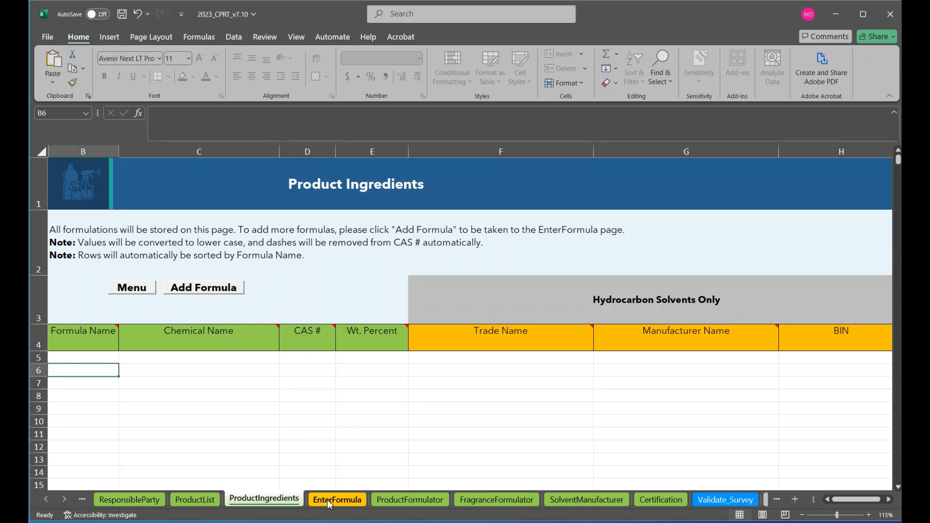
pyautogui.click(337, 499)
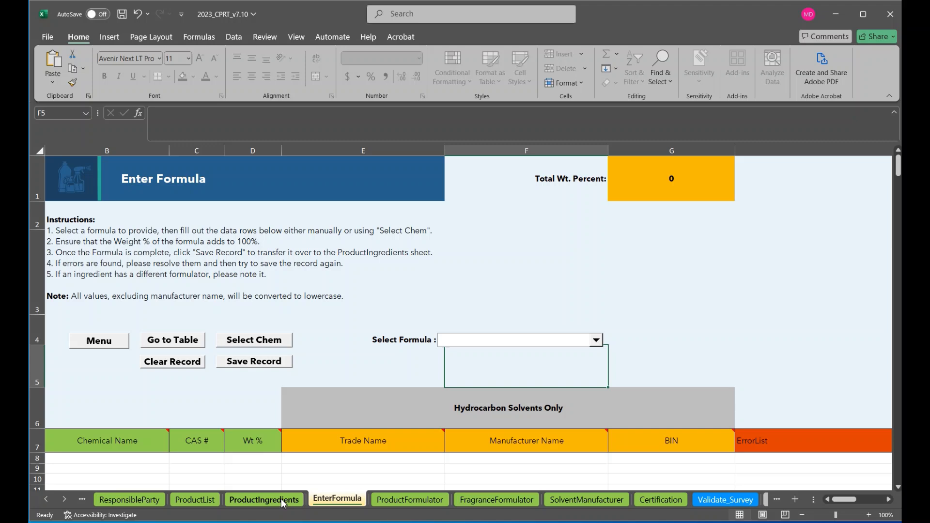
pyautogui.click(263, 499)
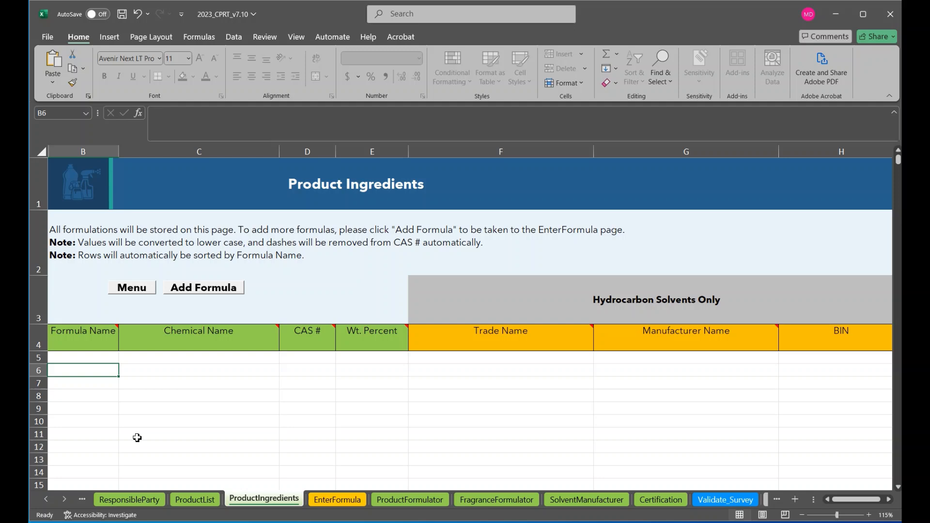
pyautogui.moveTo(158, 392)
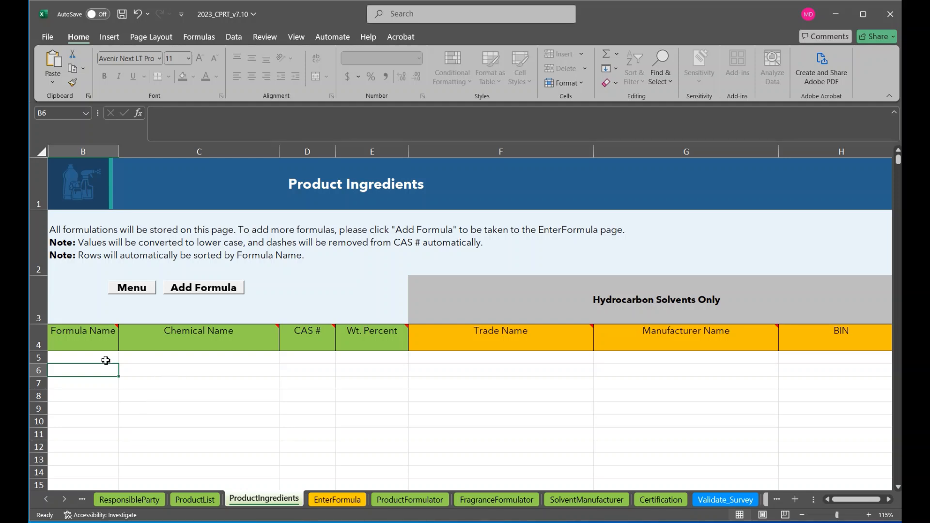
pyautogui.write('Hand Sani')
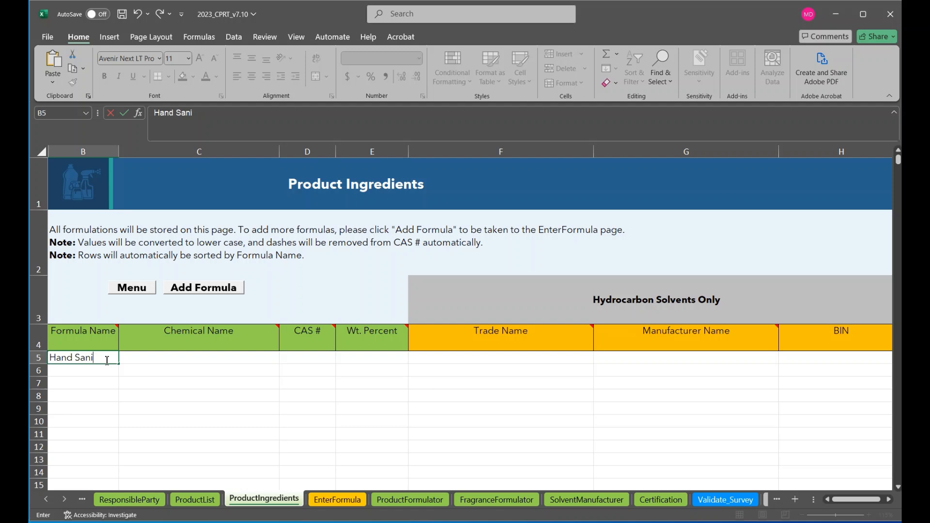
pyautogui.write('tizer')
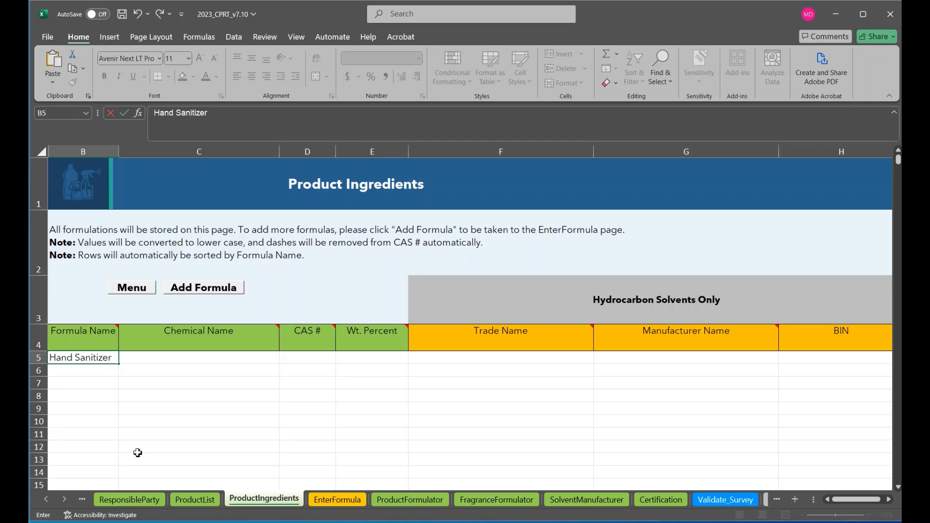
pyautogui.click(195, 499)
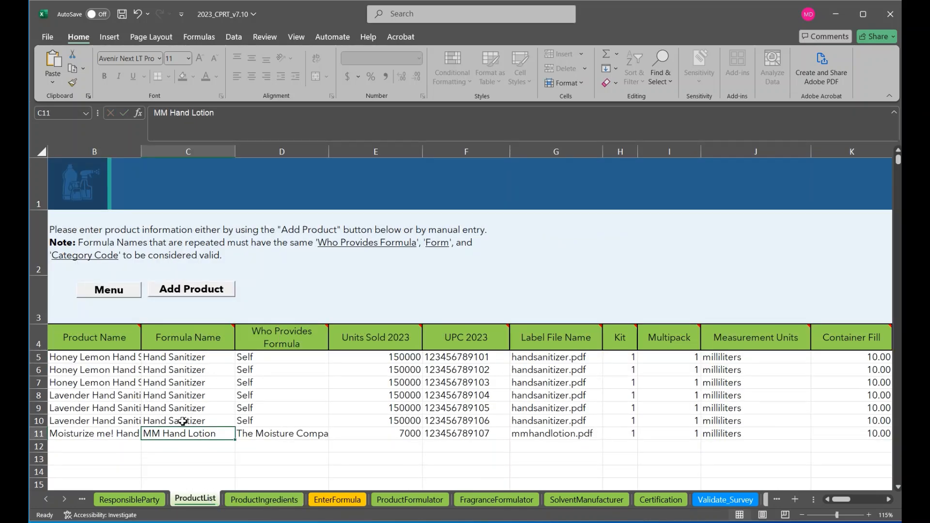
pyautogui.click(188, 357)
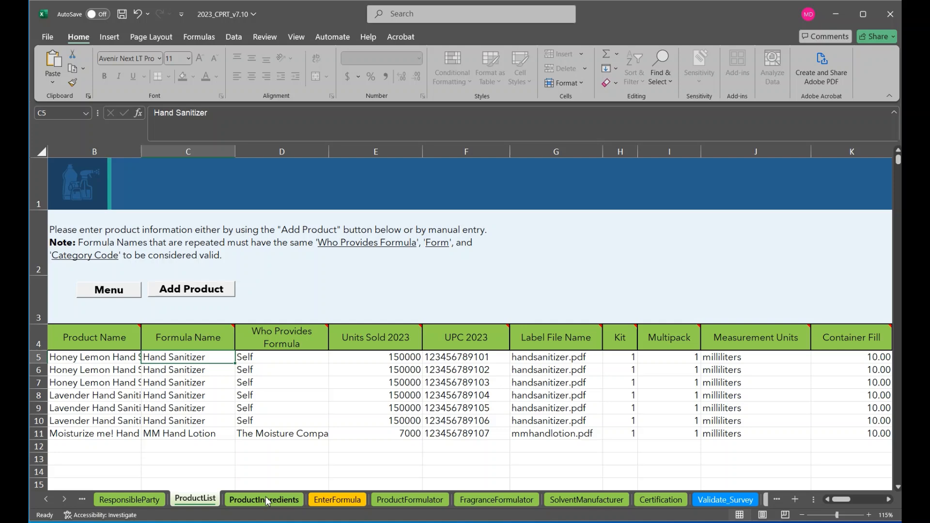
pyautogui.click(263, 499)
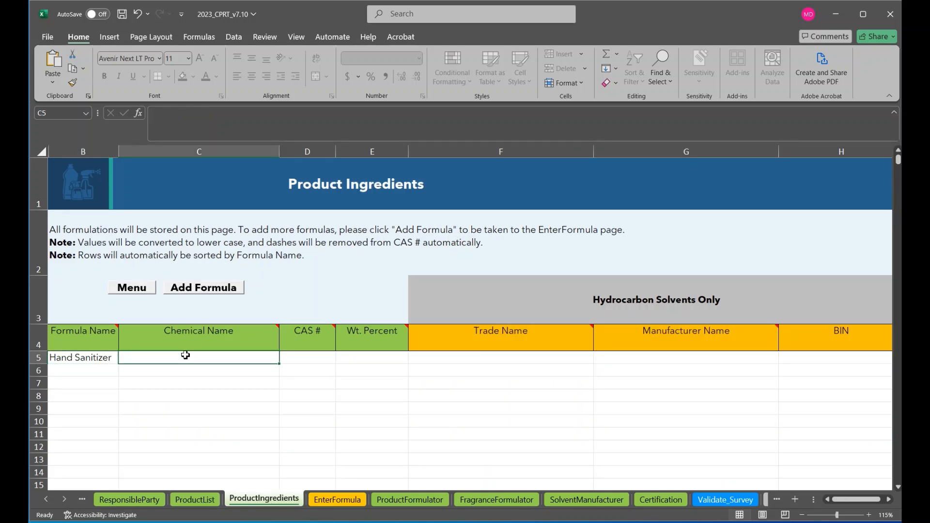
pyautogui.moveTo(191, 359)
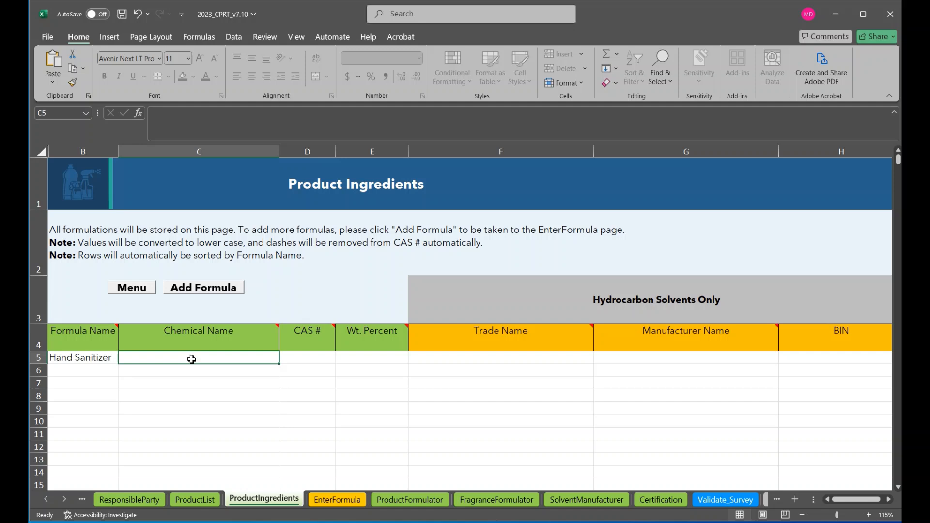
# Record water (CAS 1234) and ethanol (CAS 23456) rows, giving water 50 weight percent.
pyautogui.write('water')
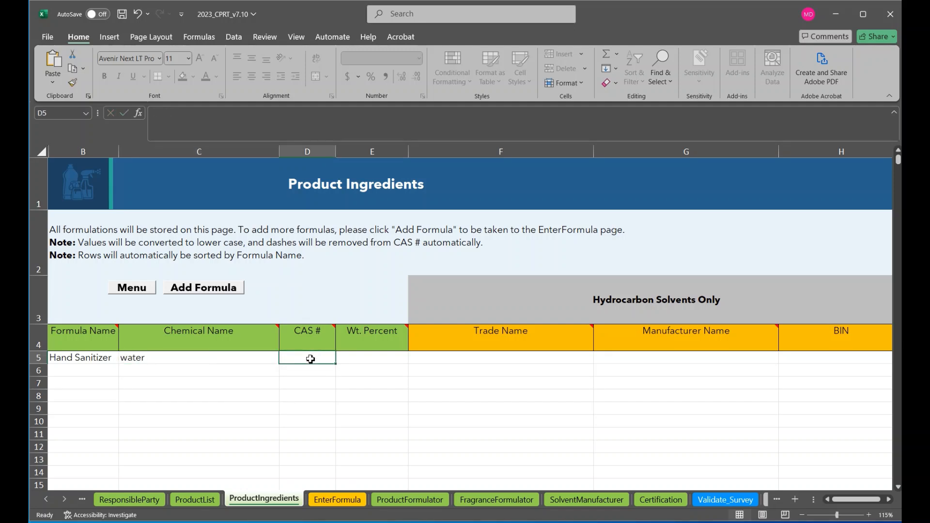
pyautogui.write('1234')
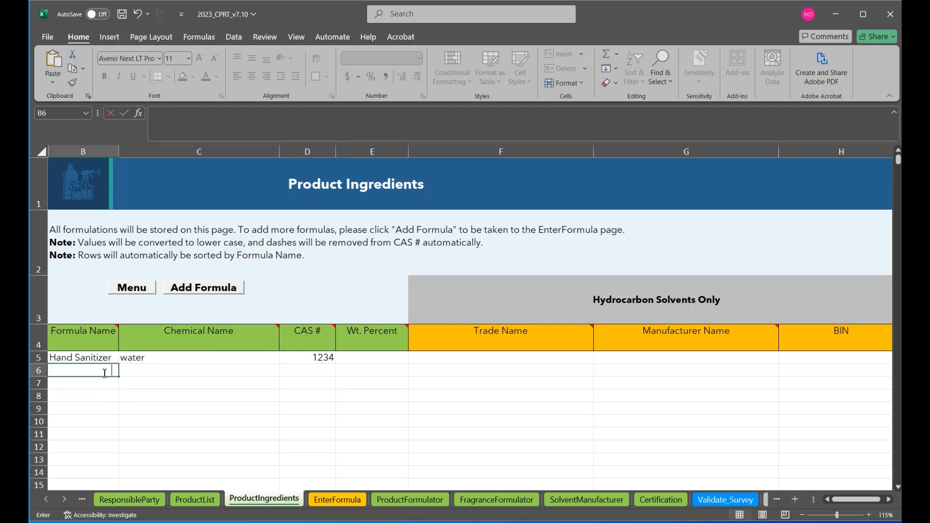
pyautogui.write('Hand Sanitizer')
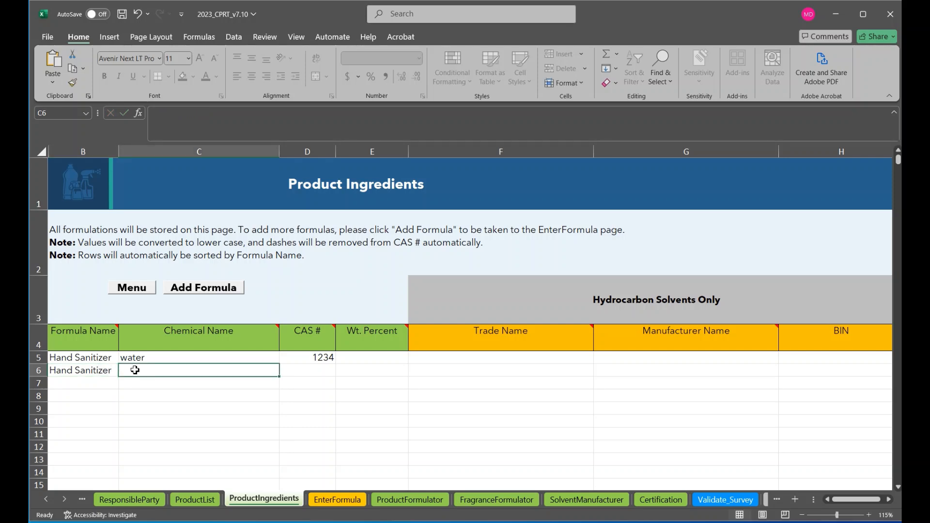
pyautogui.write('ethanol')
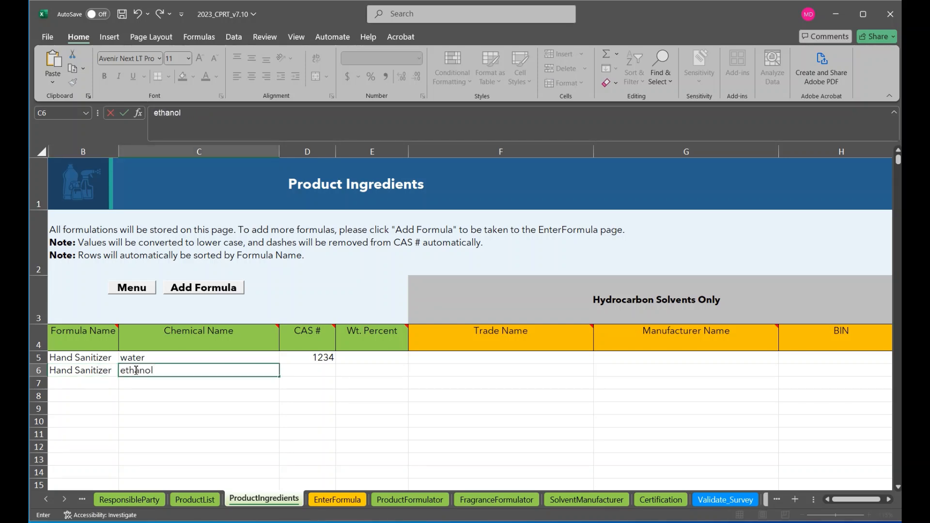
pyautogui.write('2345')
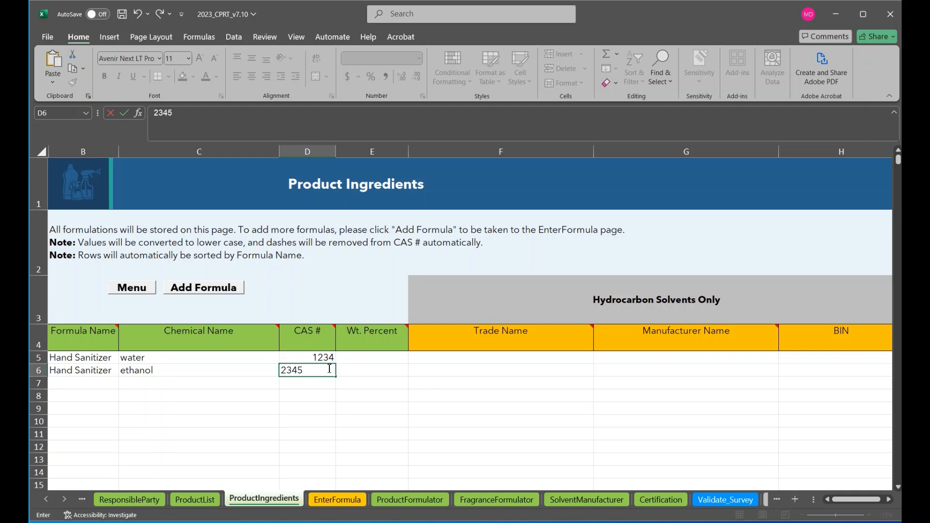
pyautogui.write('50')
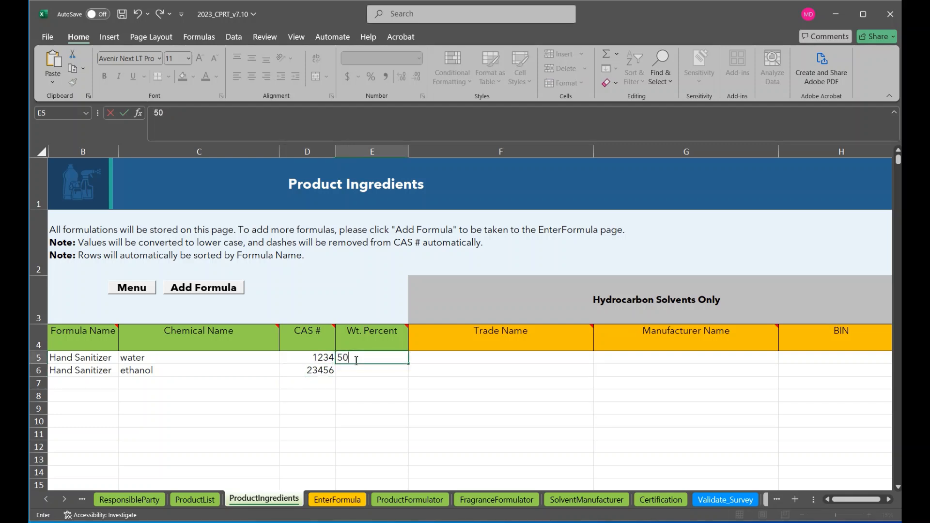
pyautogui.press('enter')
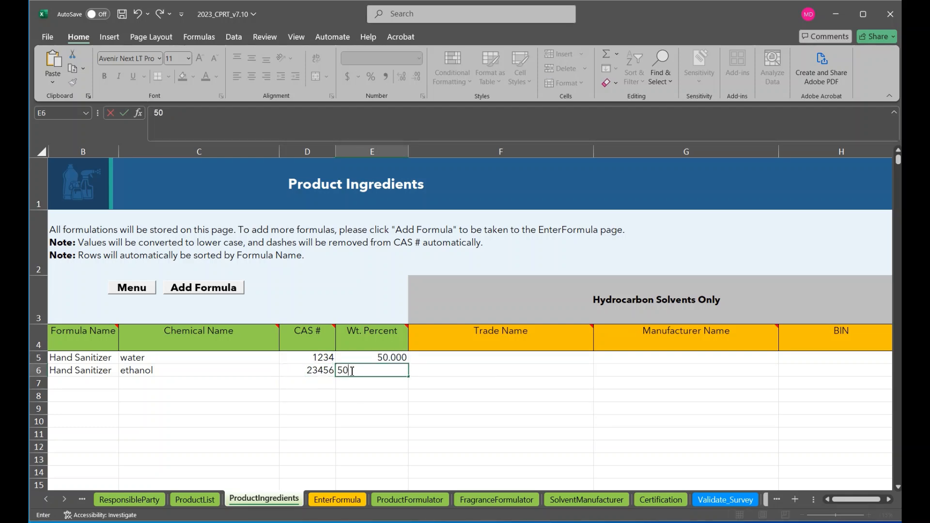
pyautogui.moveTo(372, 396)
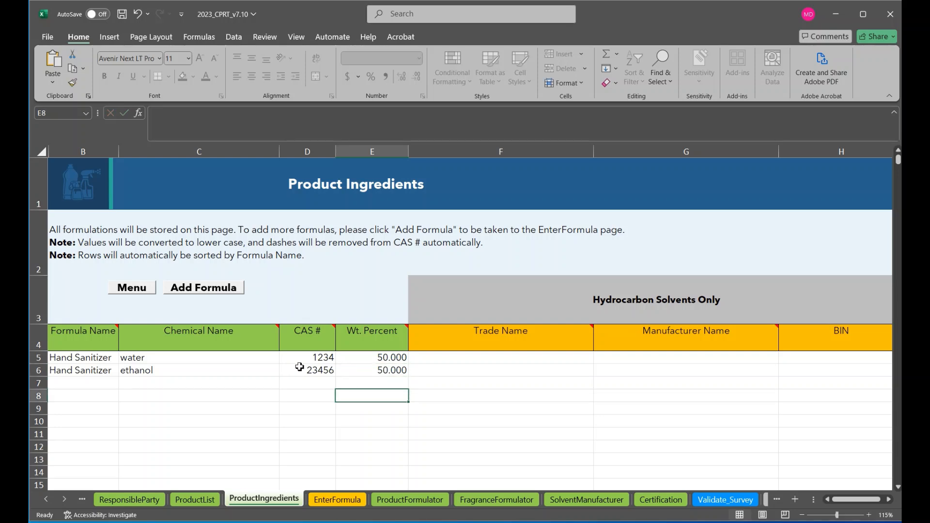
pyautogui.moveTo(307, 346)
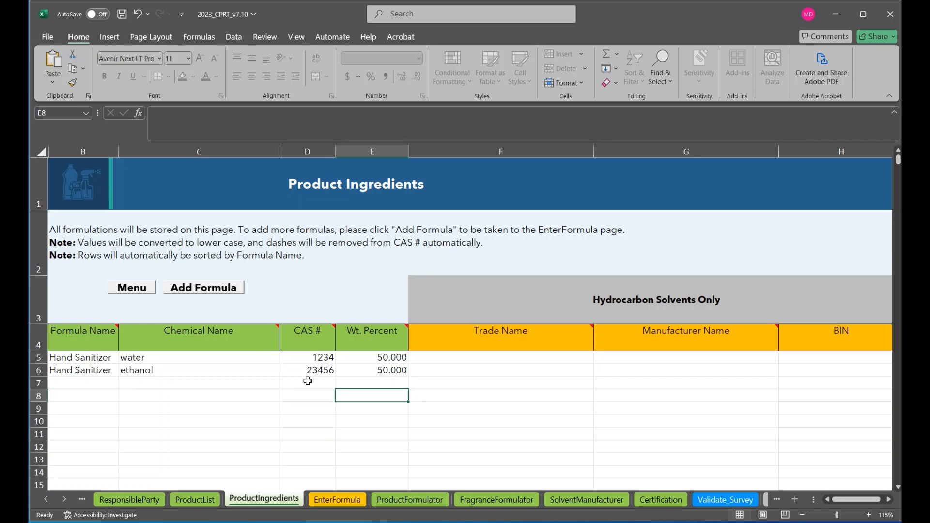
# Add a third Hand Sanitizer row for GM solvent from Garage Monkey and lower ethanol to 40%.
pyautogui.click(83, 382)
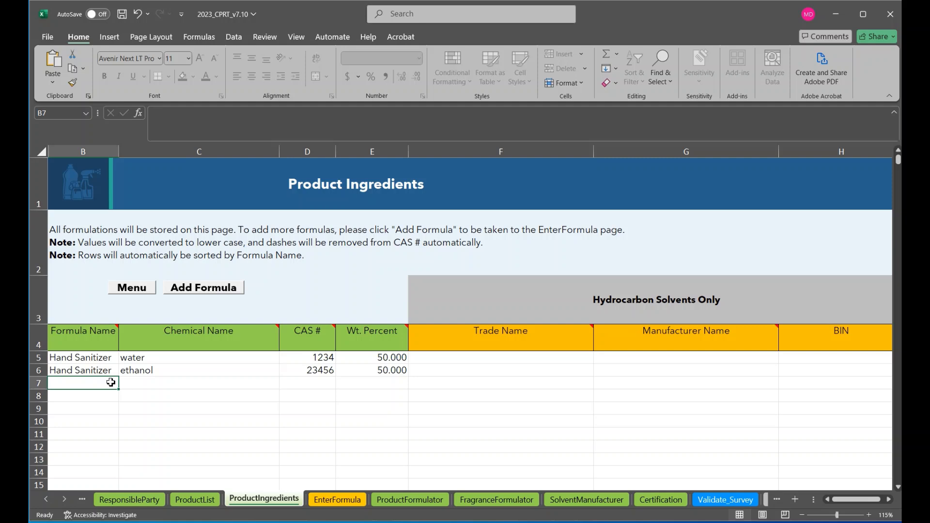
pyautogui.write('Hand Sanitizer')
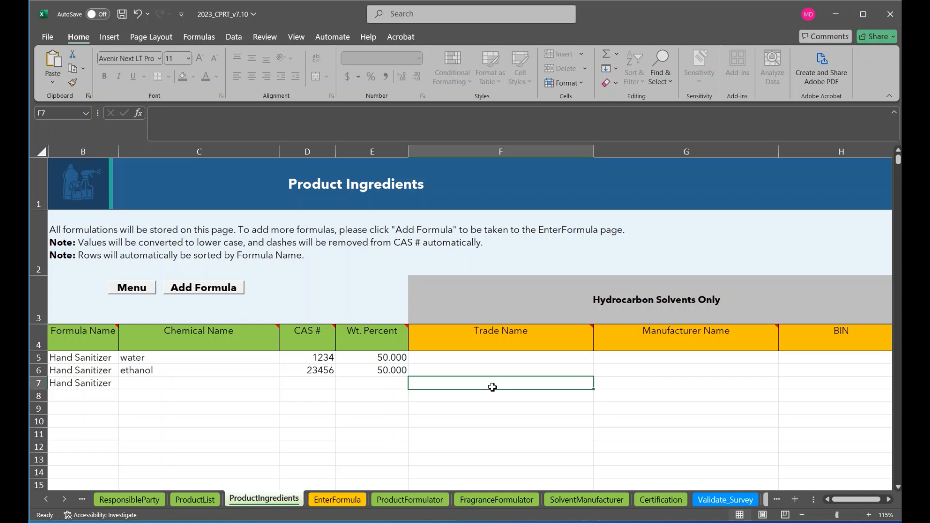
pyautogui.write('GM solvent')
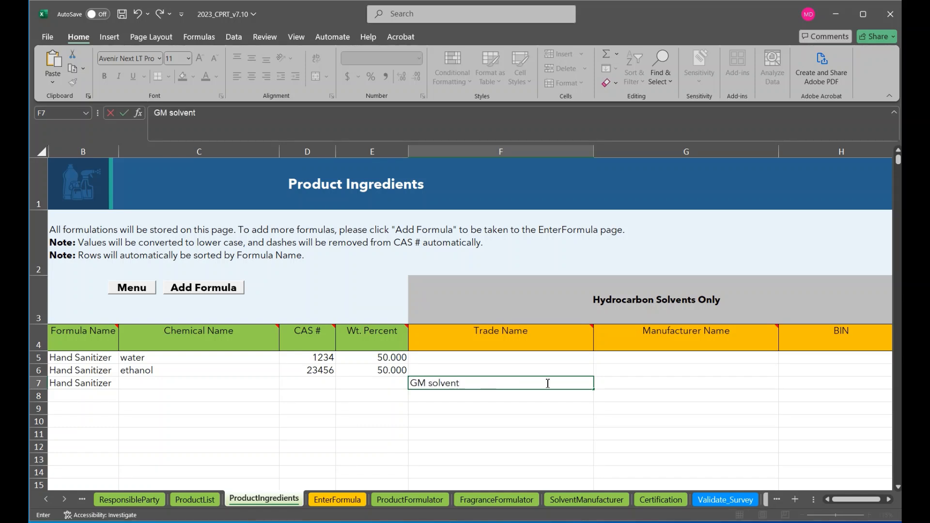
pyautogui.write('Garage Monkey')
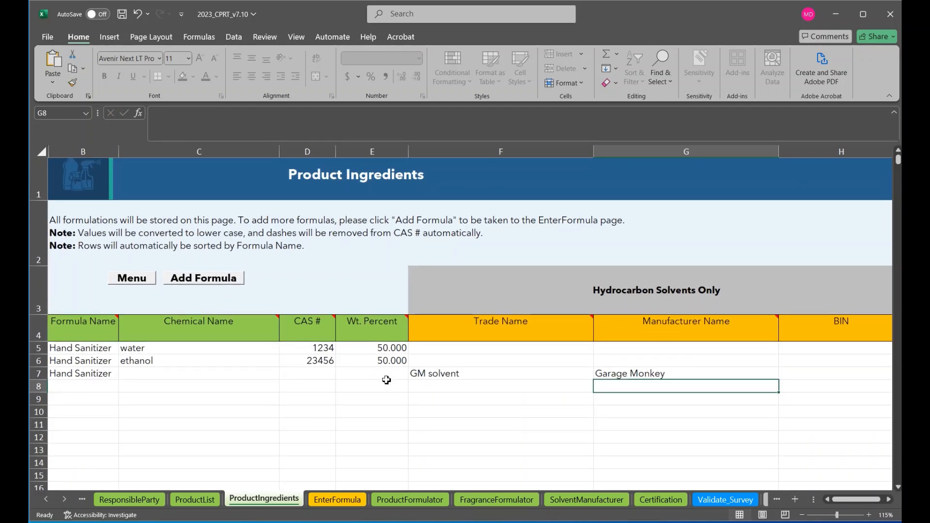
pyautogui.moveTo(400, 398)
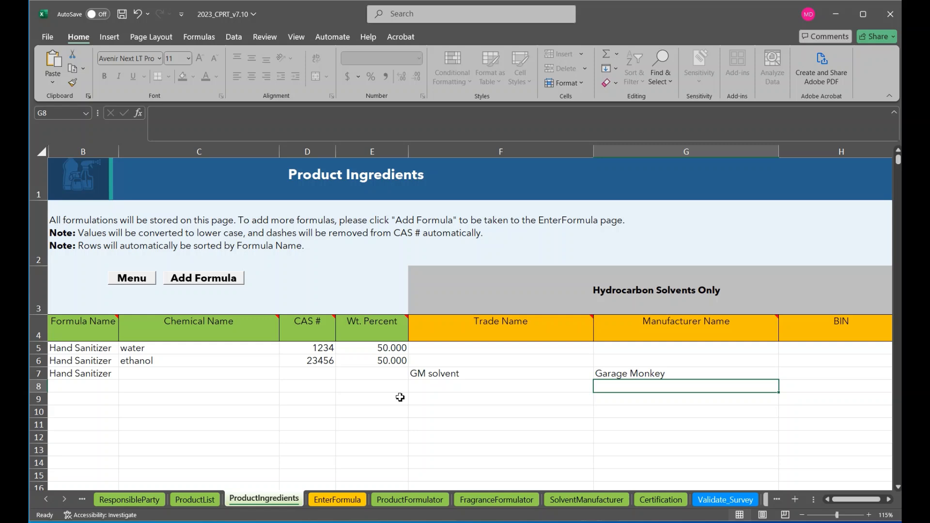
pyautogui.moveTo(355, 368)
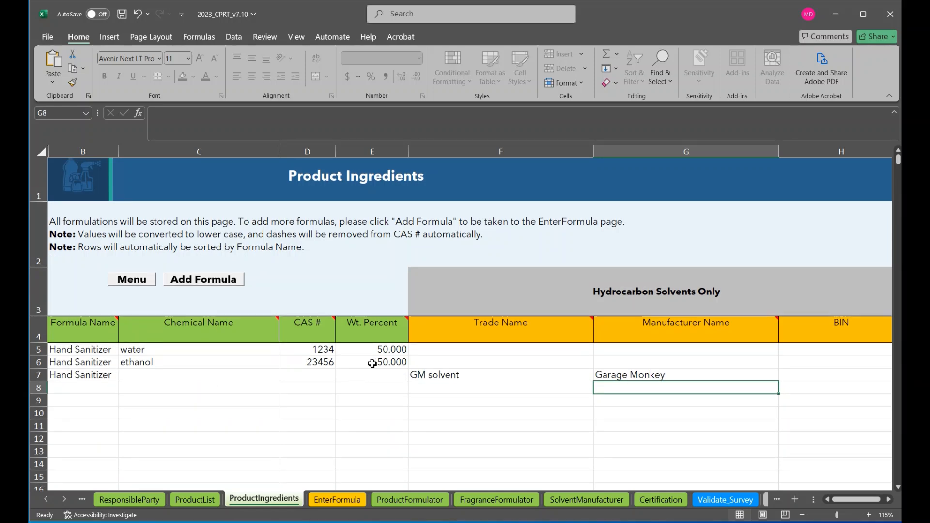
pyautogui.write('4')
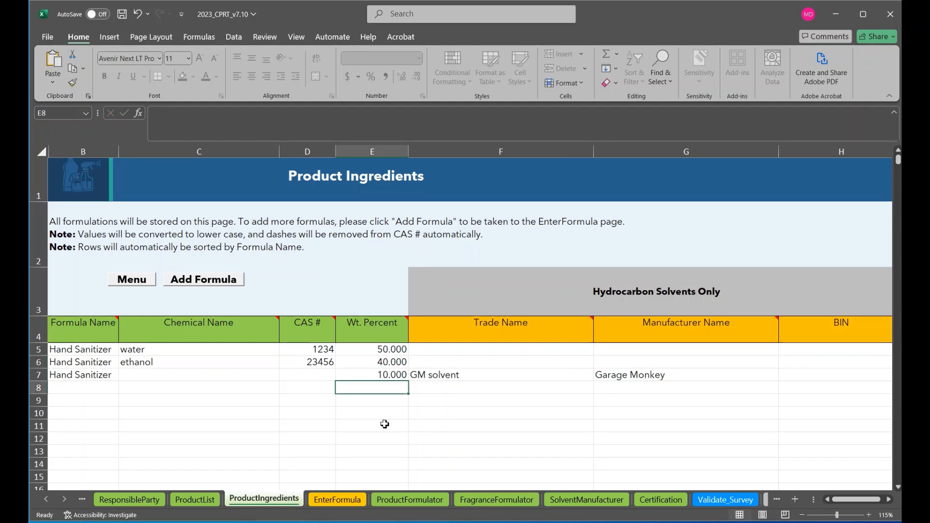
pyautogui.moveTo(379, 356)
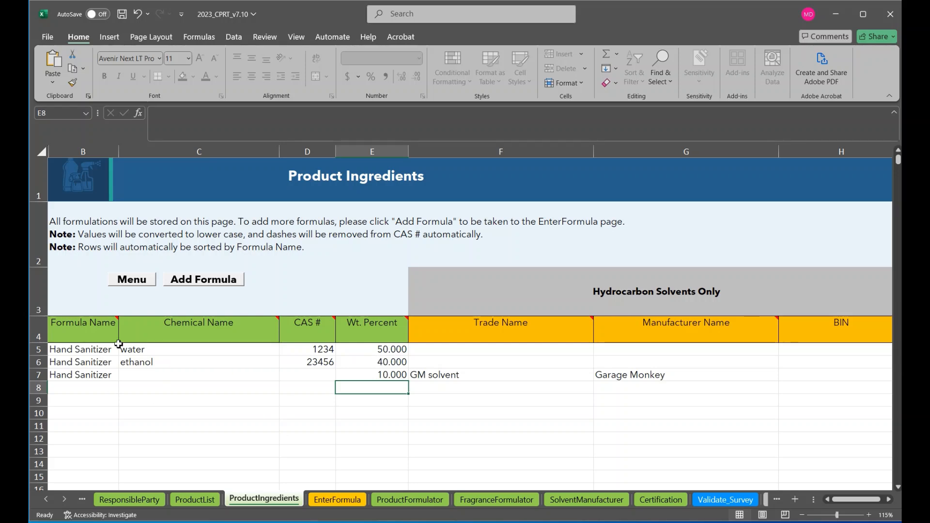
pyautogui.moveTo(514, 393)
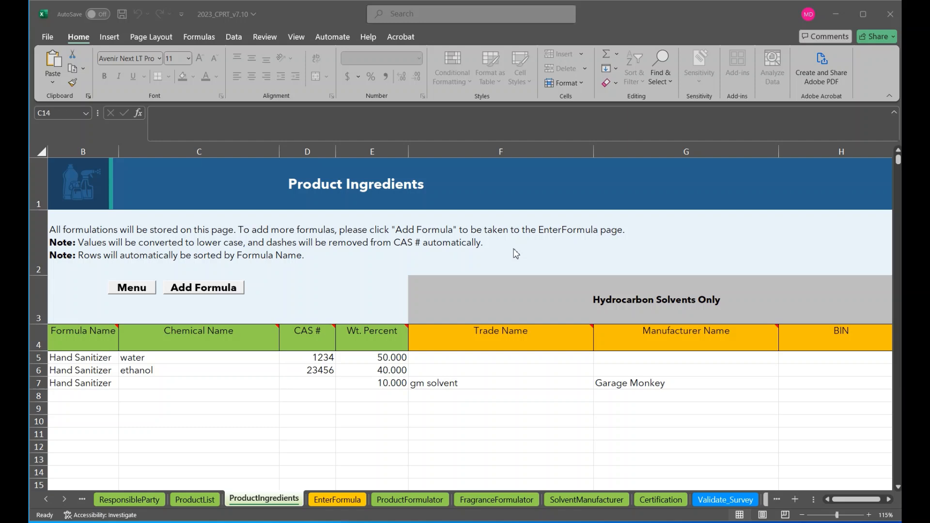
pyautogui.moveTo(193, 295)
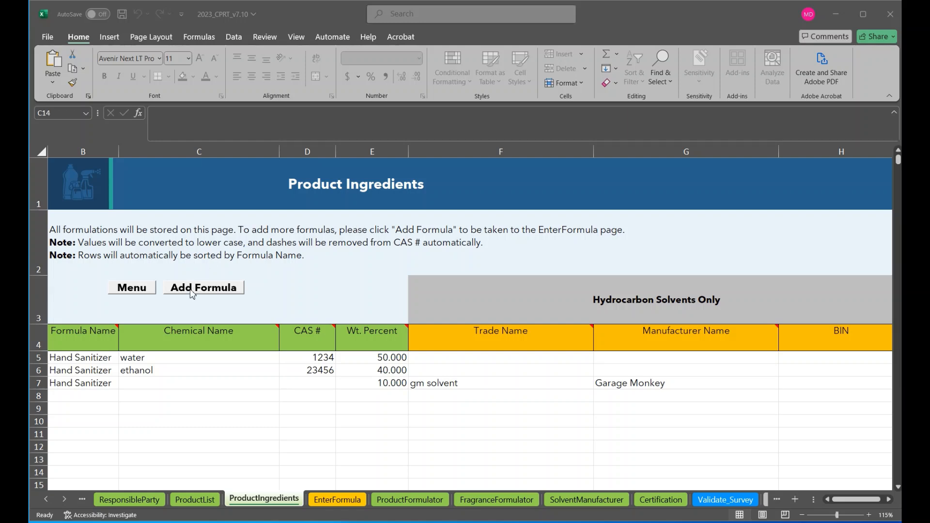
pyautogui.moveTo(231, 298)
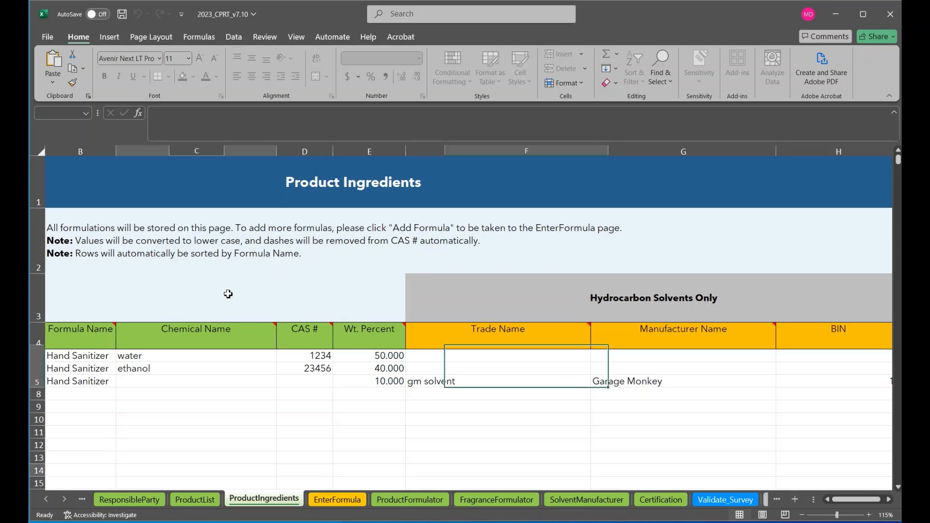
# Browse the ProductIngredients, ProductList and FragranceFormulator sheets, ending on the empty EnterFormula sheet.
pyautogui.click(337, 499)
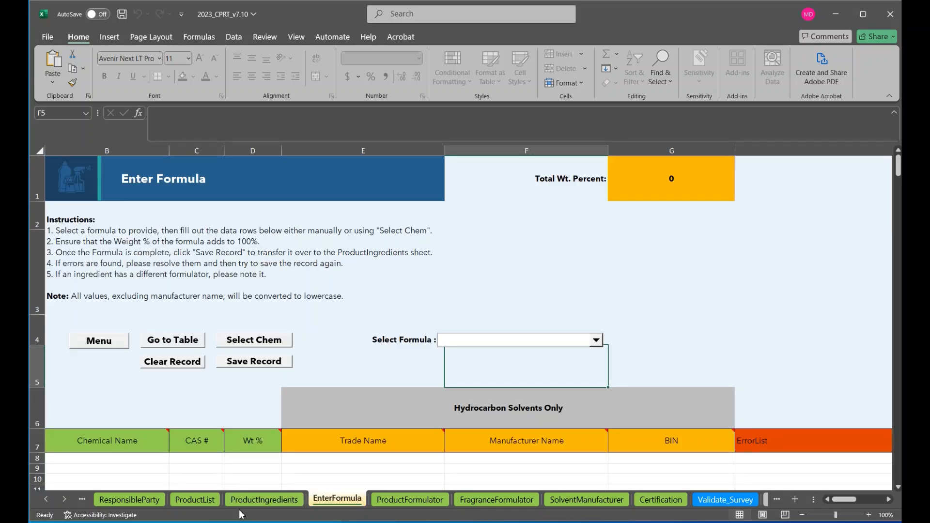
pyautogui.click(264, 499)
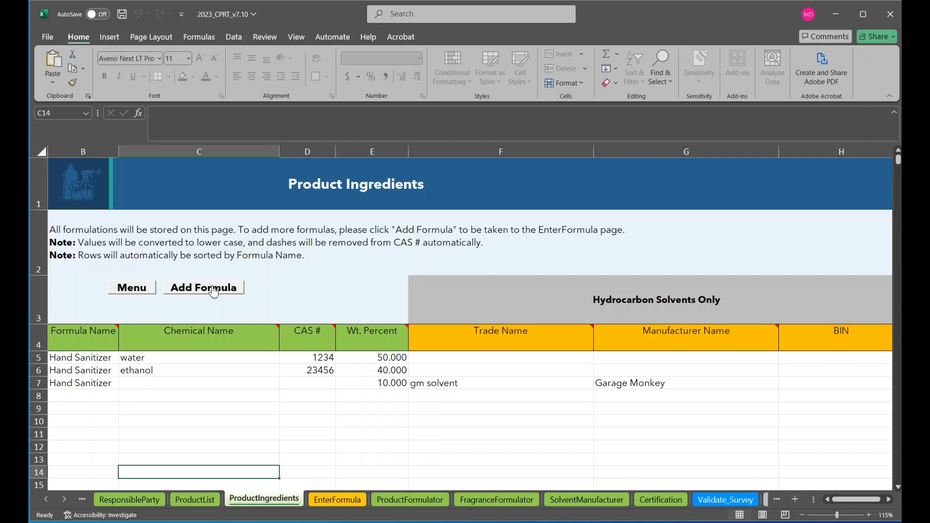
pyautogui.moveTo(220, 297)
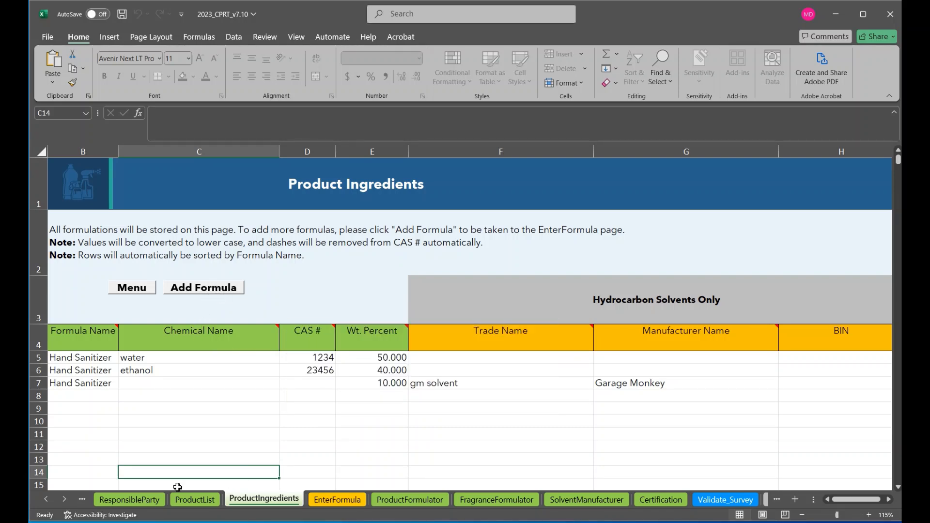
pyautogui.click(195, 500)
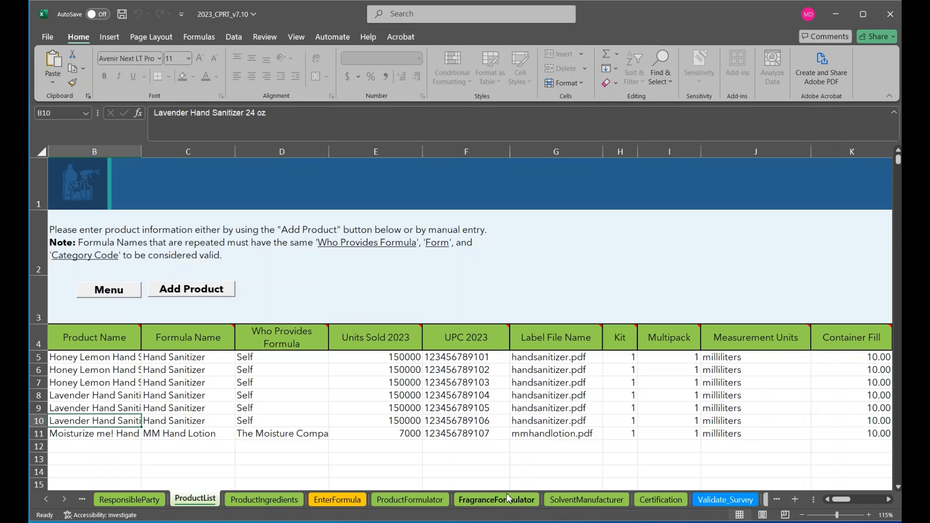
pyautogui.click(496, 500)
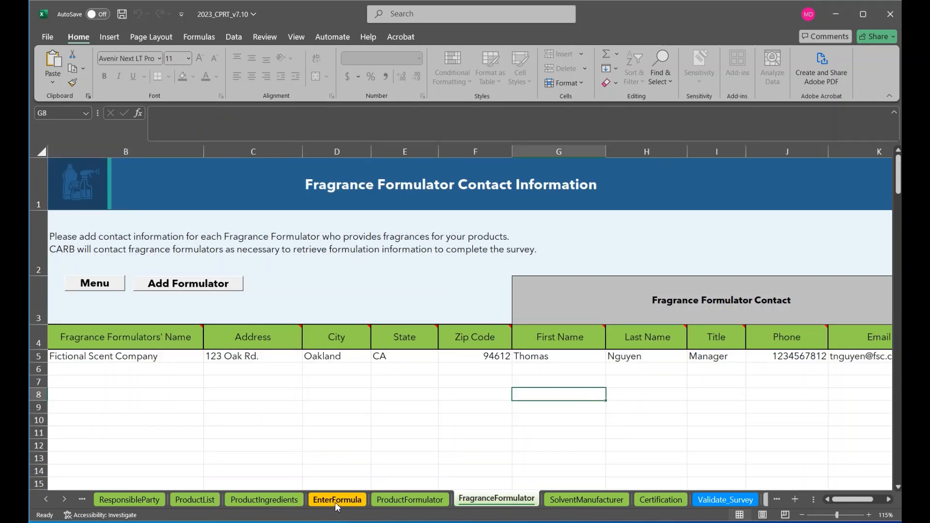
pyautogui.click(336, 499)
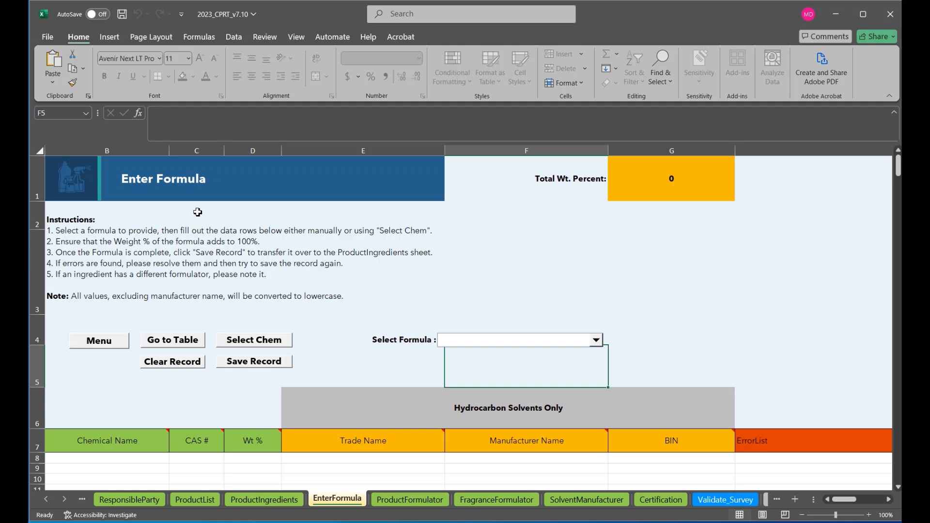
# Choose MM Hand Lotion in the Select Formula dropdown and bring up the Select Ingredients picker.
pyautogui.click(596, 340)
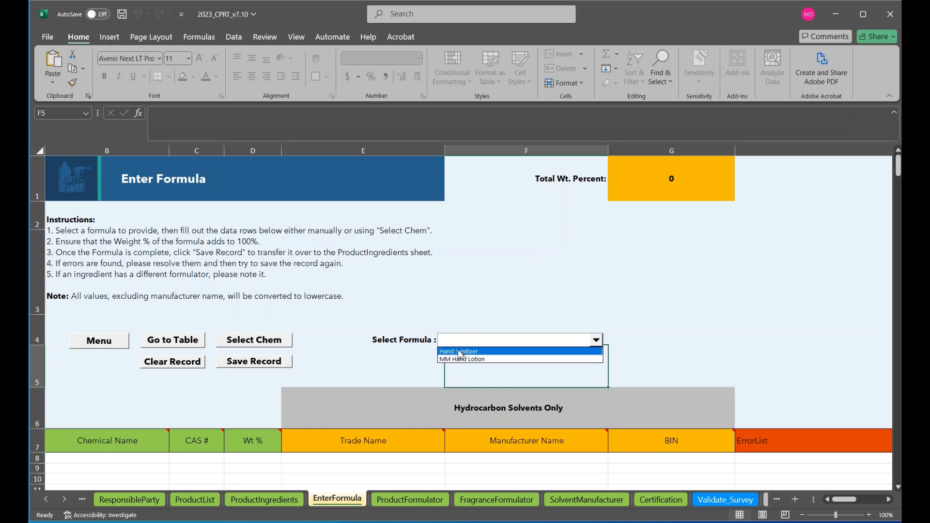
pyautogui.moveTo(461, 358)
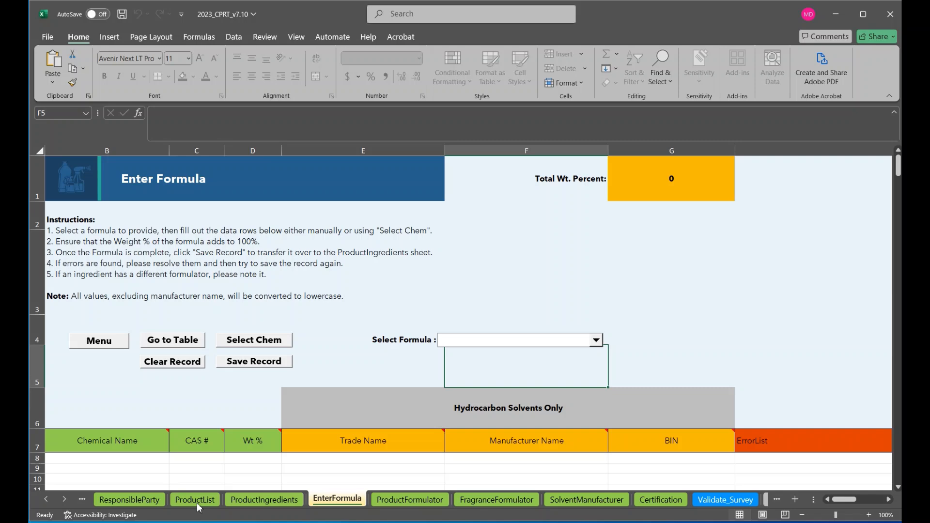
pyautogui.click(195, 499)
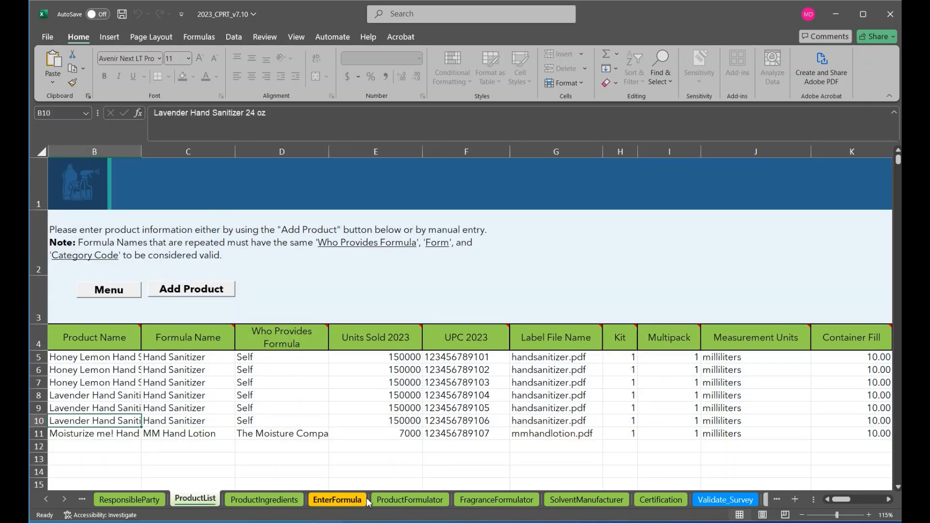
pyautogui.click(337, 500)
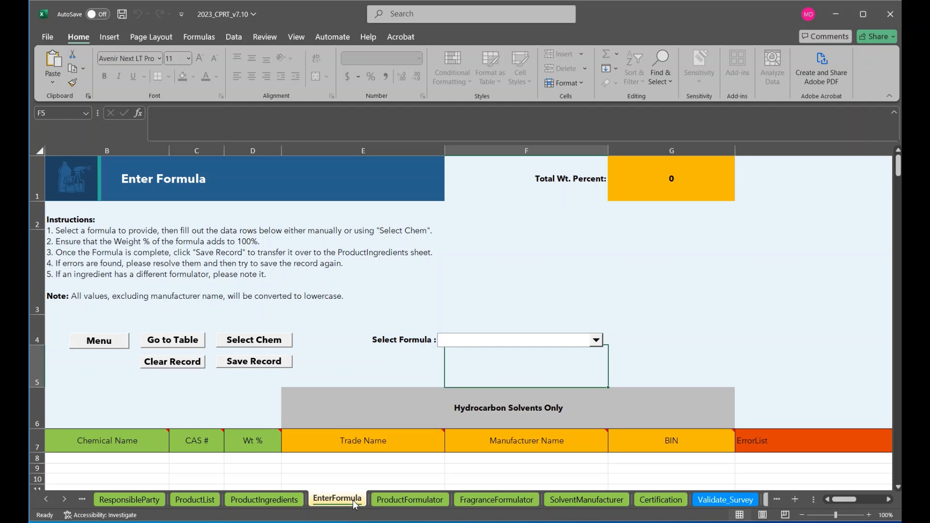
pyautogui.moveTo(640, 339)
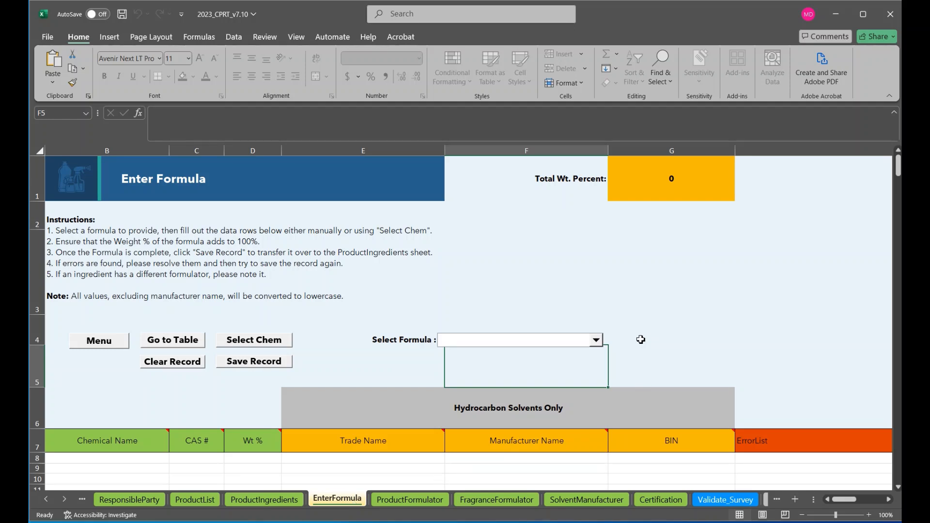
pyautogui.click(516, 340)
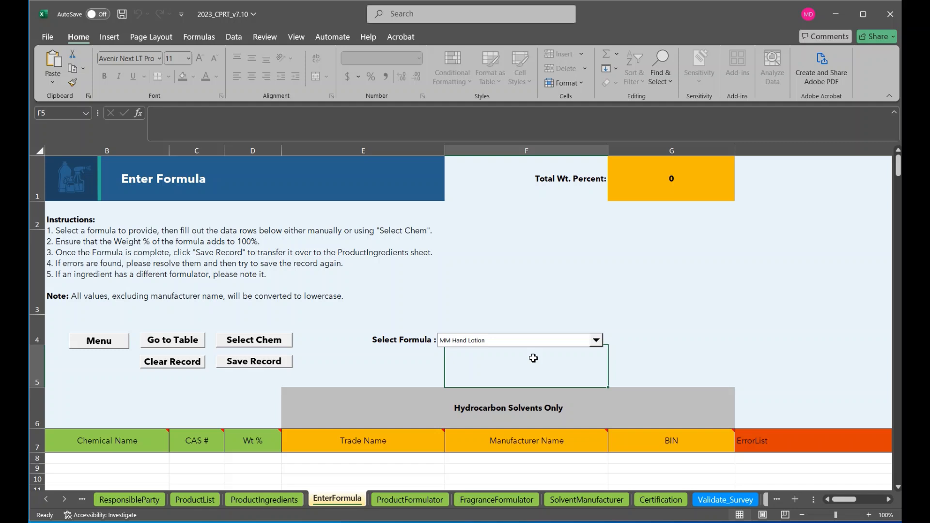
pyautogui.moveTo(381, 354)
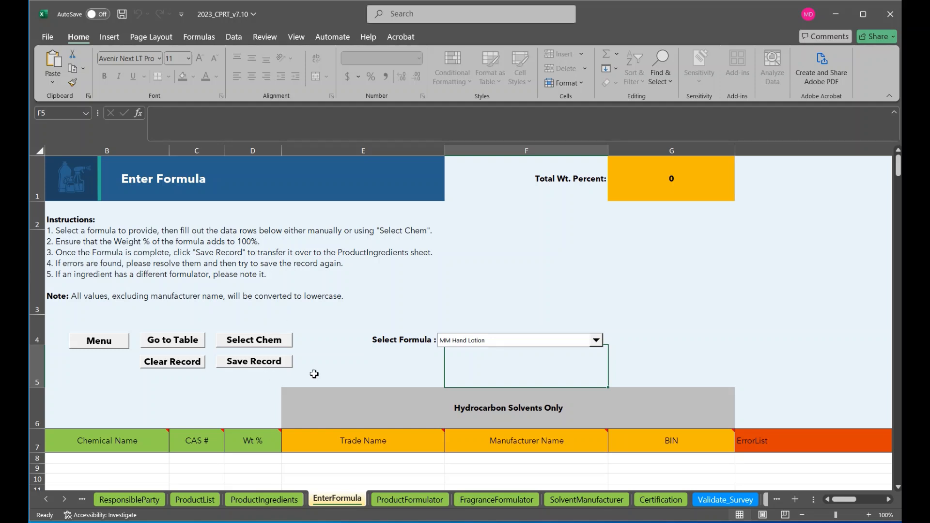
pyautogui.click(254, 339)
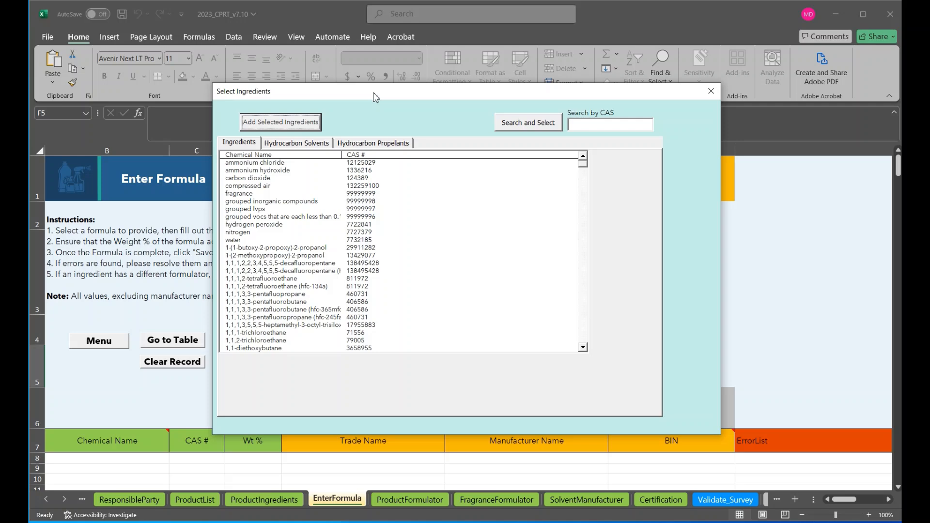
pyautogui.moveTo(243, 156)
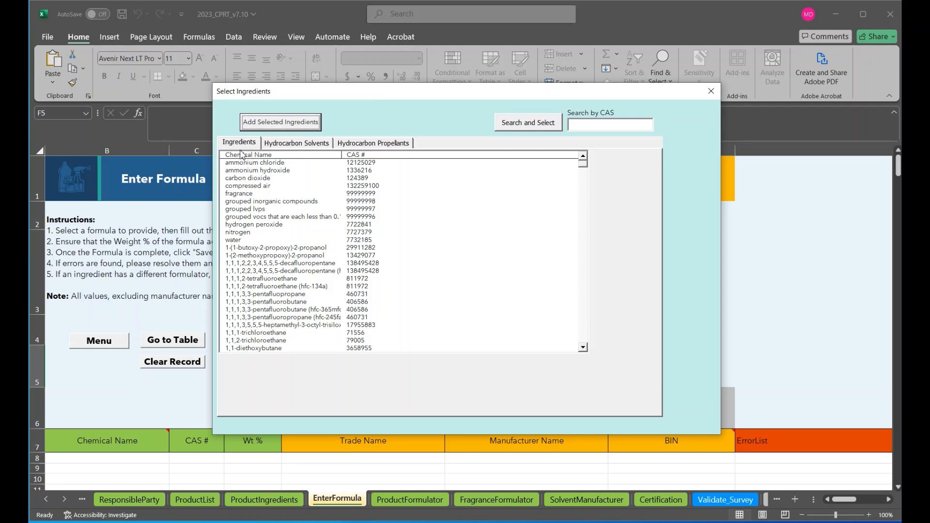
pyautogui.scroll(-3)
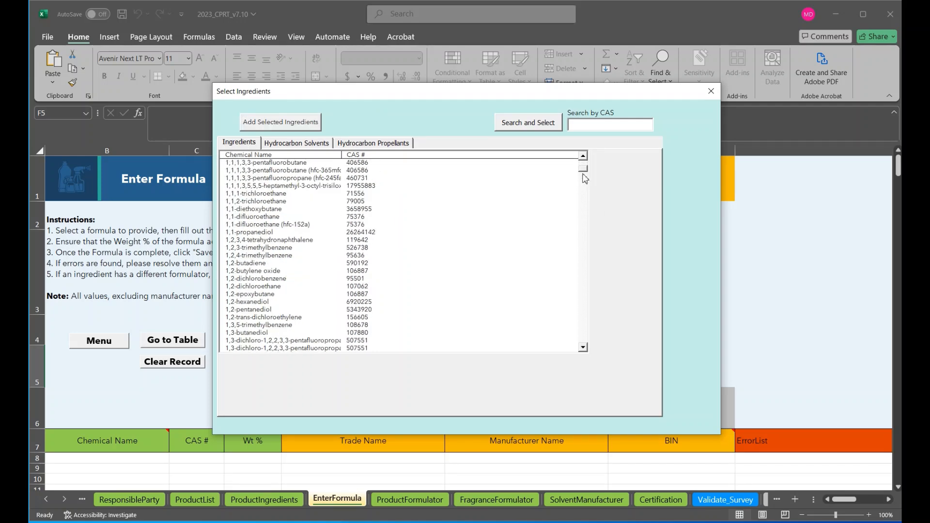
pyautogui.scroll(-3)
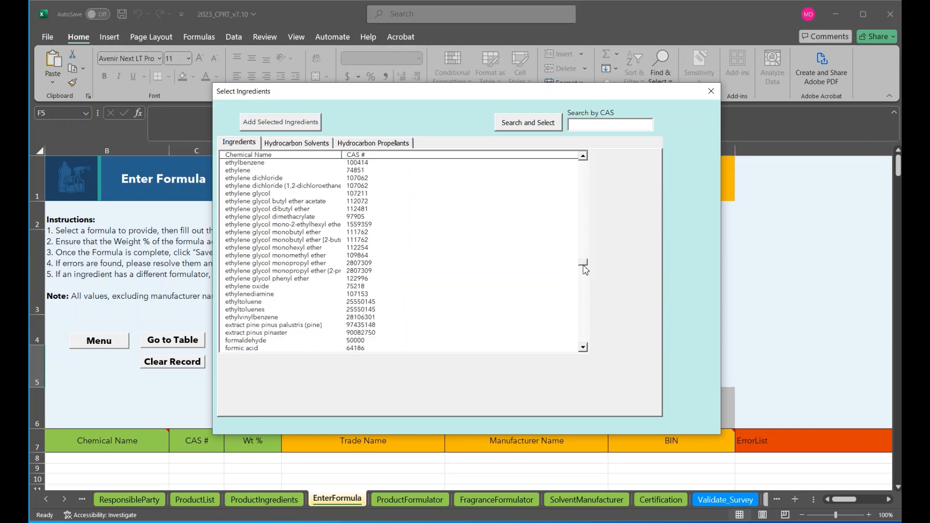
pyautogui.scroll(-3)
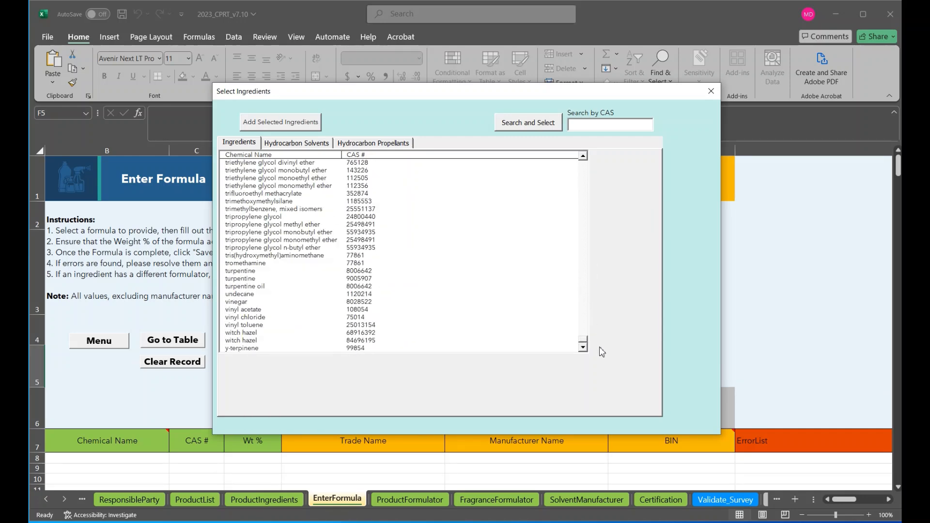
pyautogui.click(297, 142)
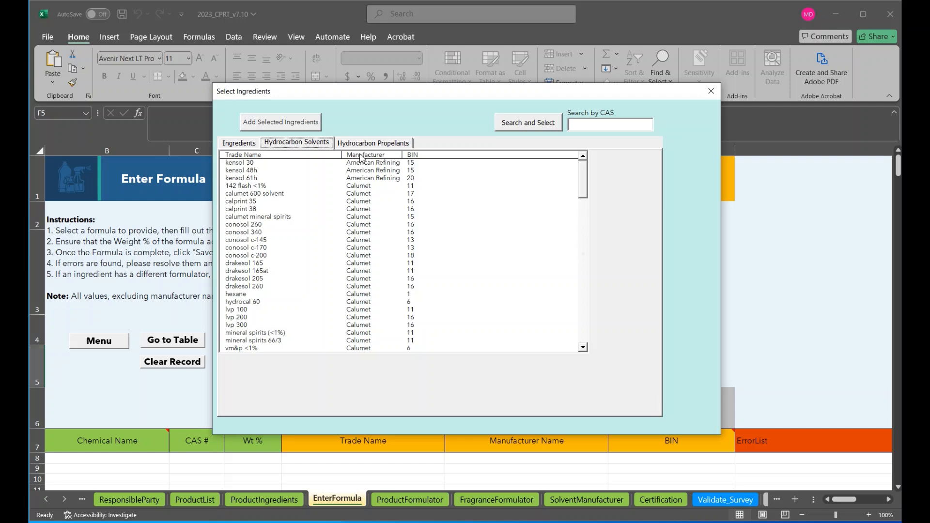
pyautogui.click(373, 142)
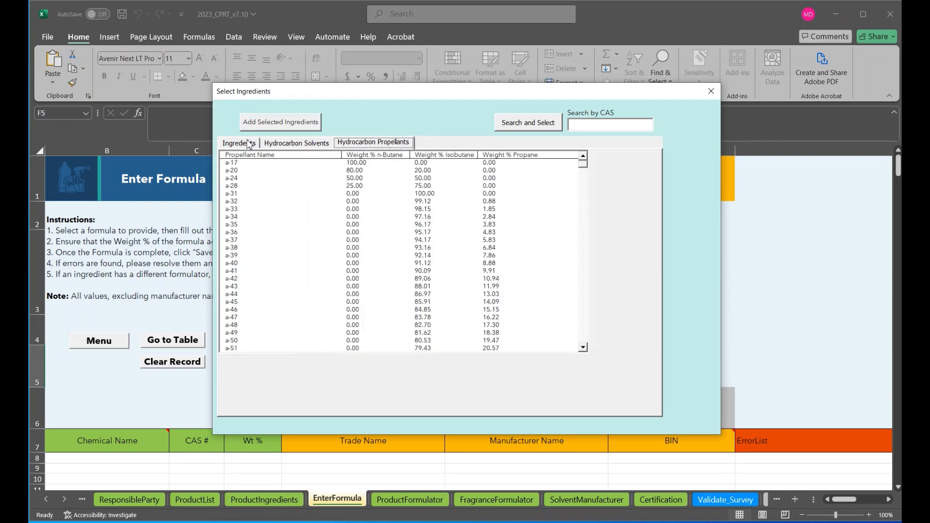
pyautogui.click(238, 142)
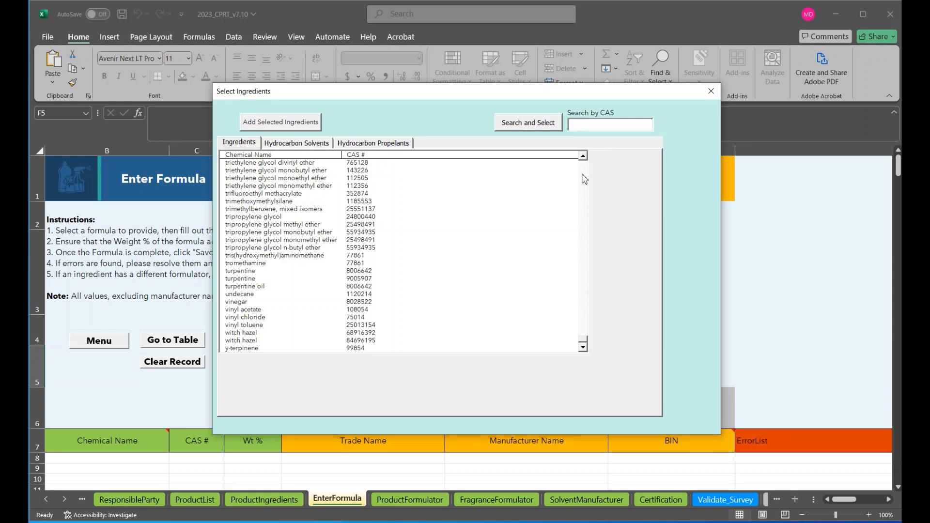
pyautogui.click(610, 124)
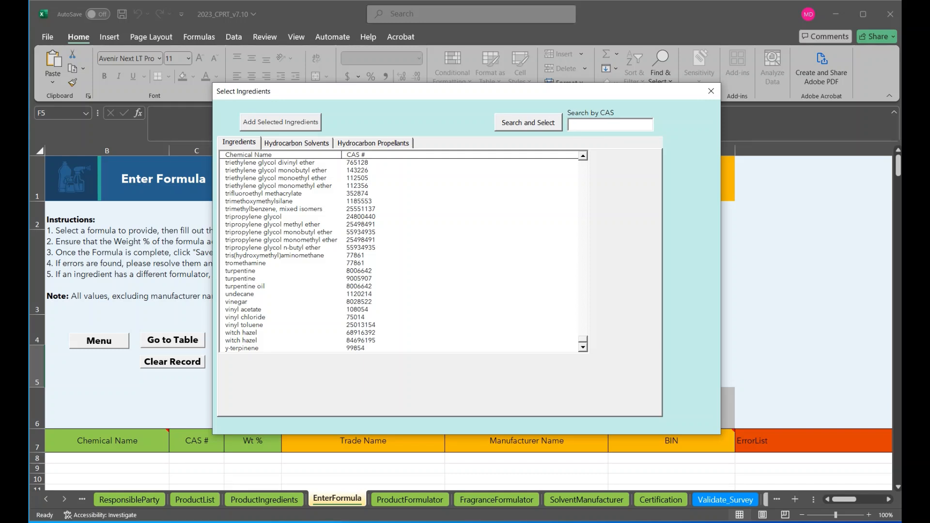
# Search CAS 75014 to find and select vinyl chloride in the ingredient picker.
pyautogui.write('750')
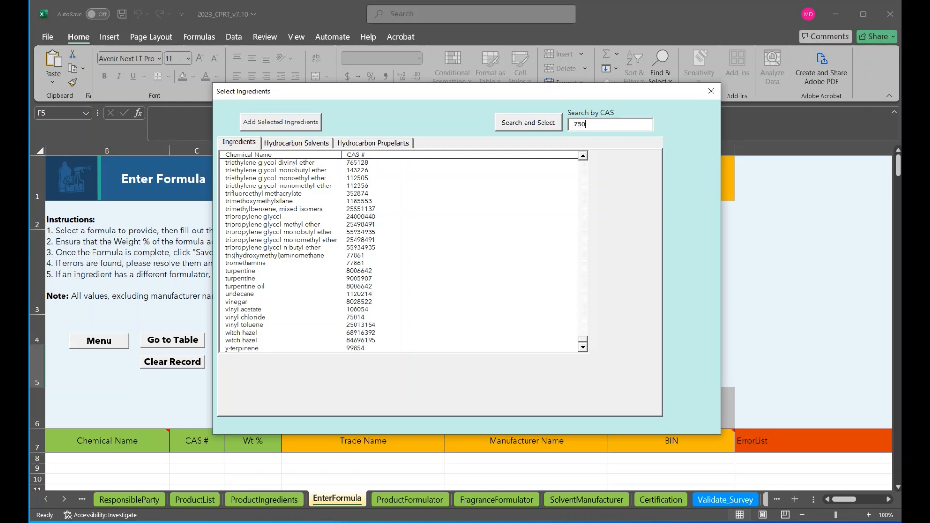
pyautogui.click(527, 122)
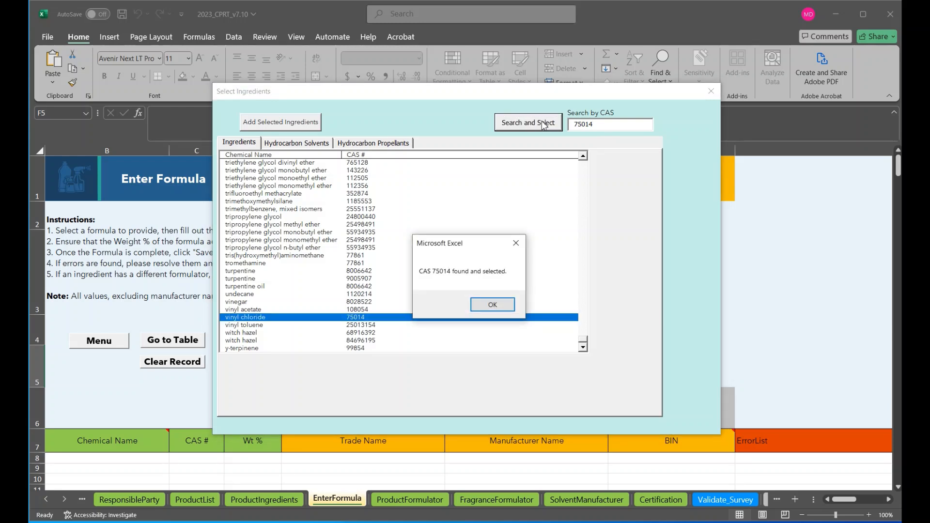
pyautogui.click(492, 305)
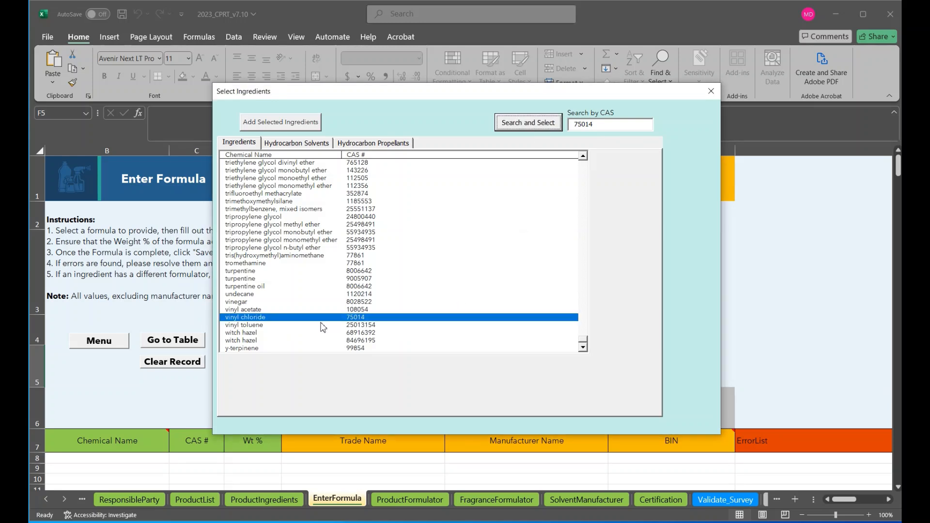
pyautogui.moveTo(286, 343)
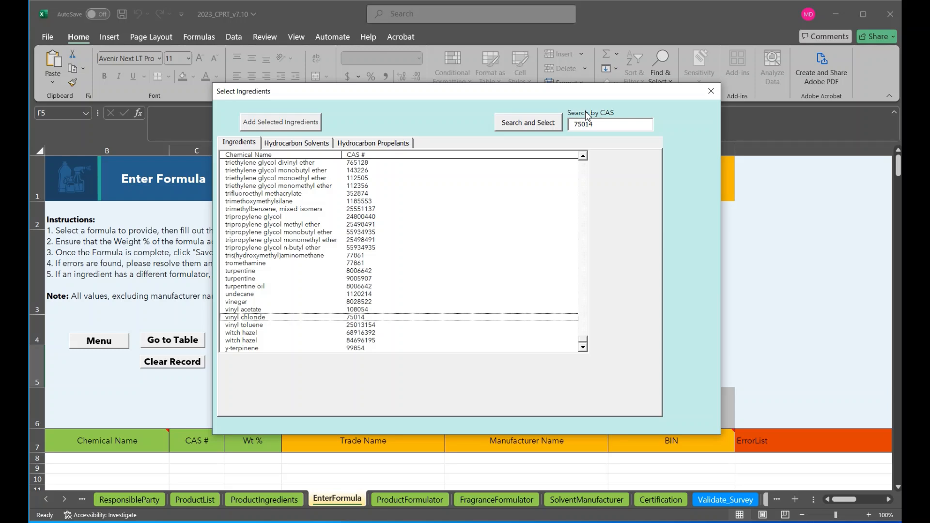
pyautogui.moveTo(303, 96)
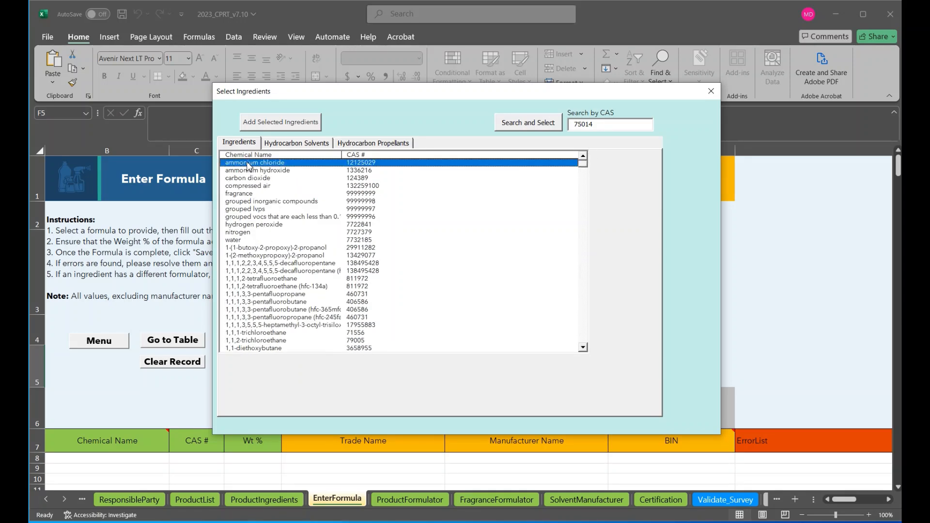
# Select ammonium chloride through carbon dioxide plus fragrance and add them to MM Hand Lotion.
pyautogui.click(247, 177)
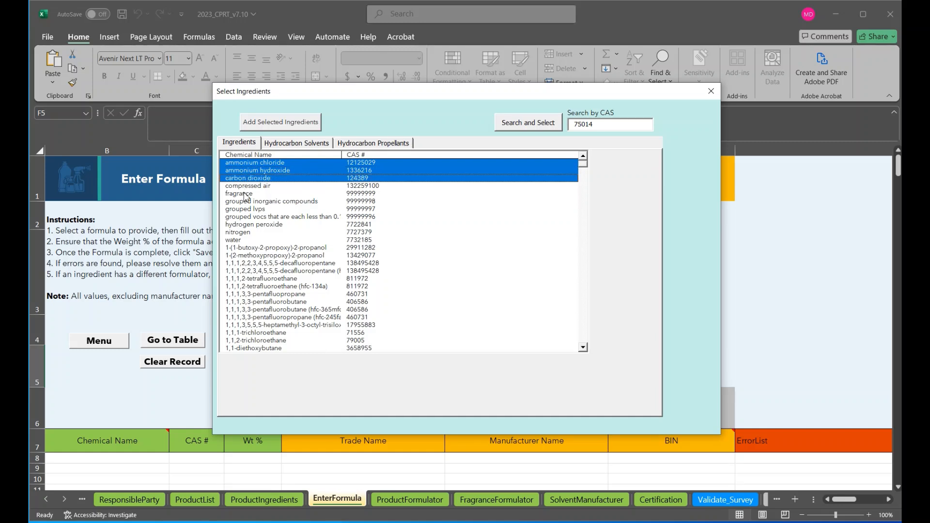
pyautogui.click(238, 194)
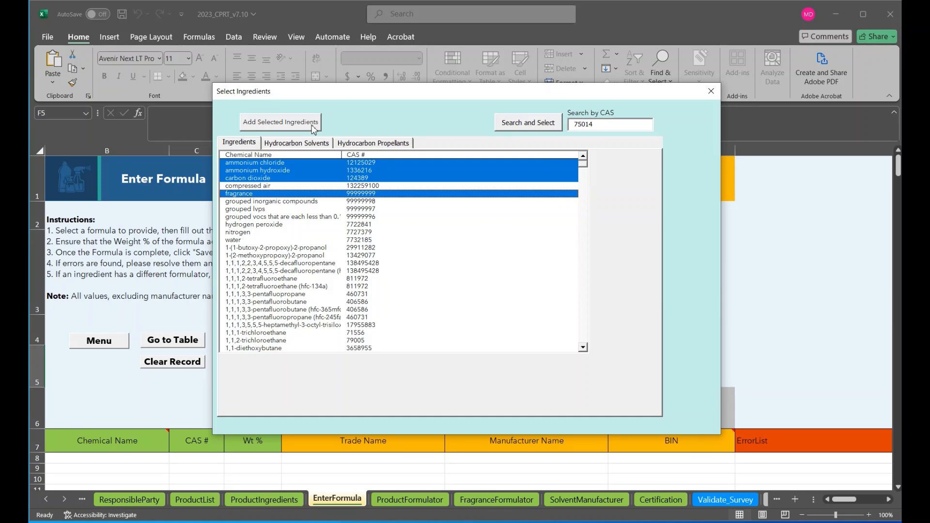
pyautogui.click(280, 122)
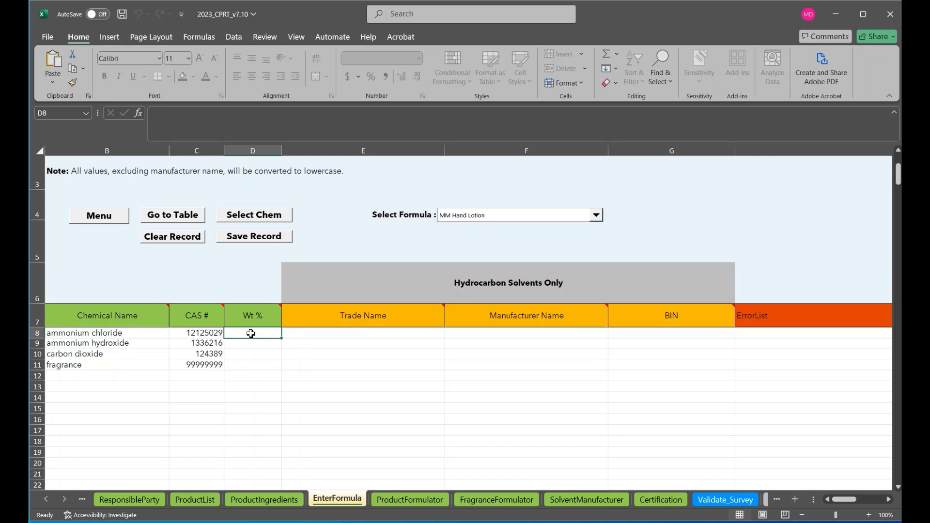
# Give the ingredients 20% weight and add a row 12 GM solvent from Garage Monkey, then save the record.
pyautogui.write('20')
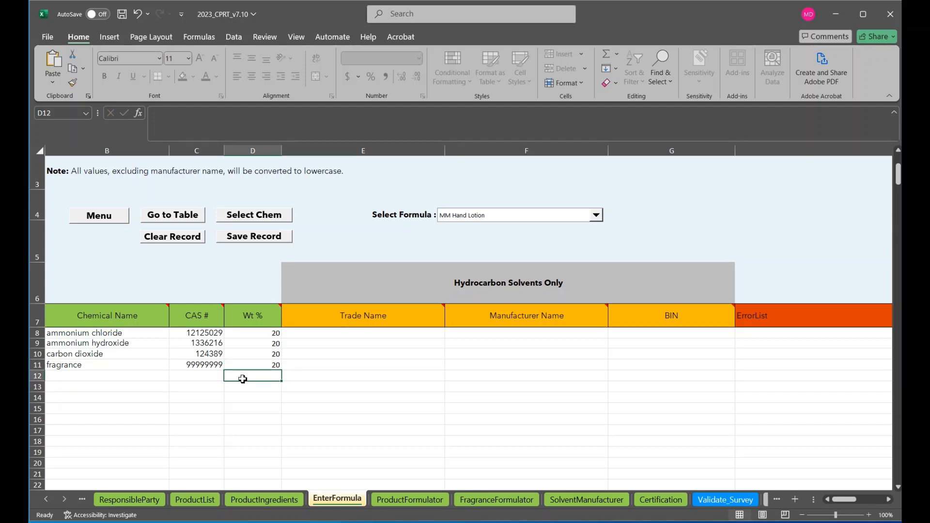
pyautogui.click(107, 376)
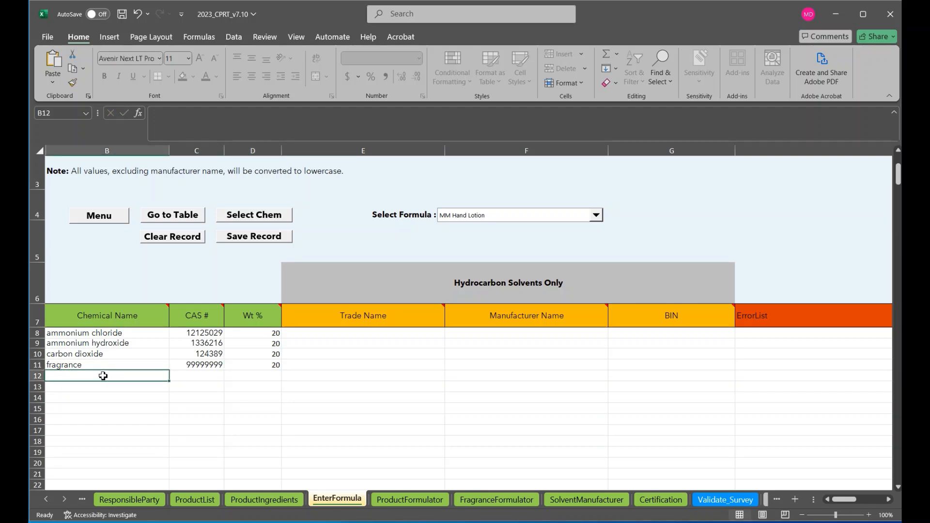
pyautogui.moveTo(257, 380)
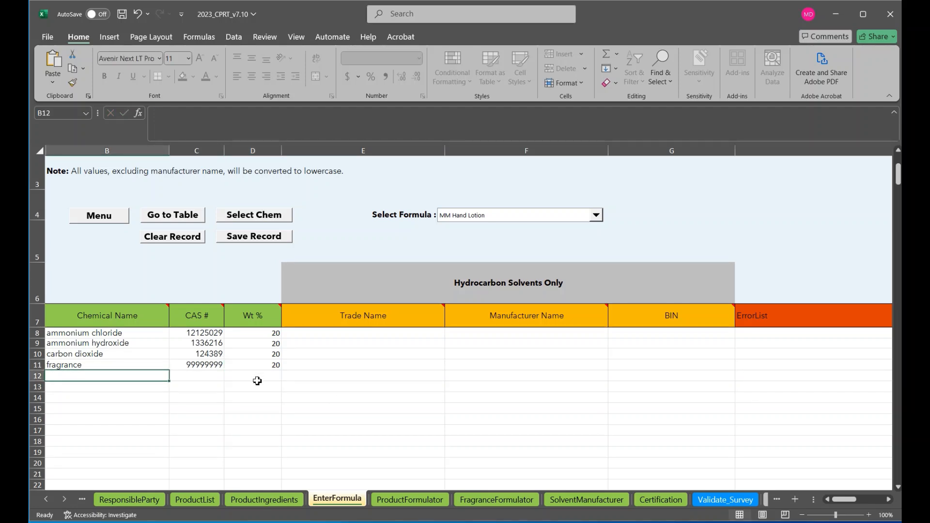
pyautogui.click(363, 377)
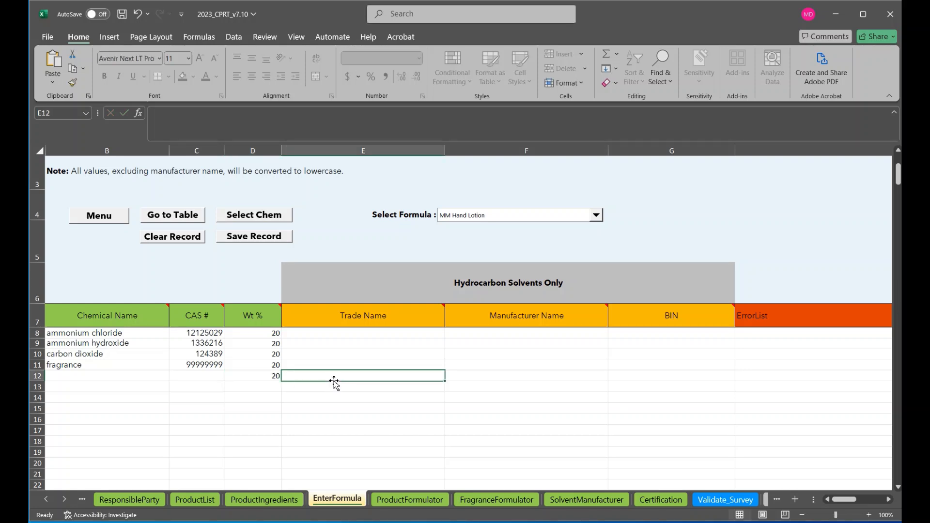
pyautogui.write('G')
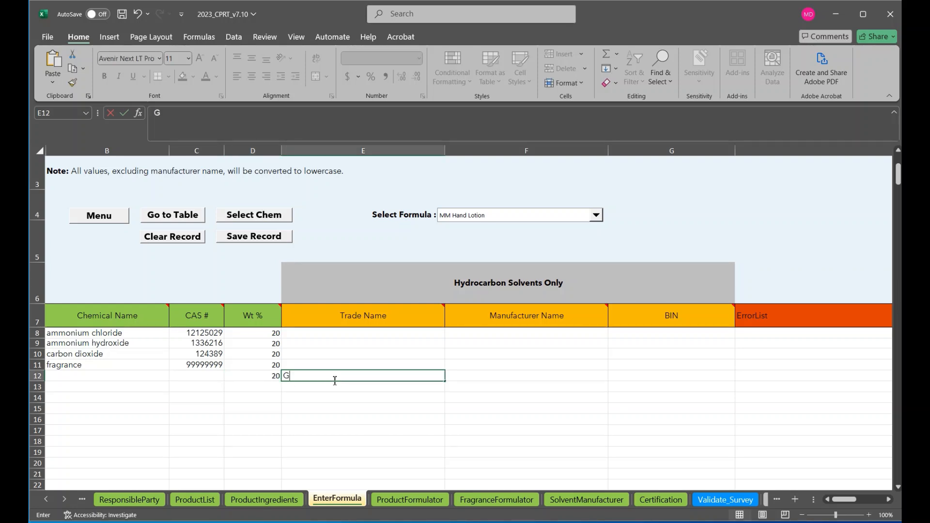
pyautogui.write('M solvent')
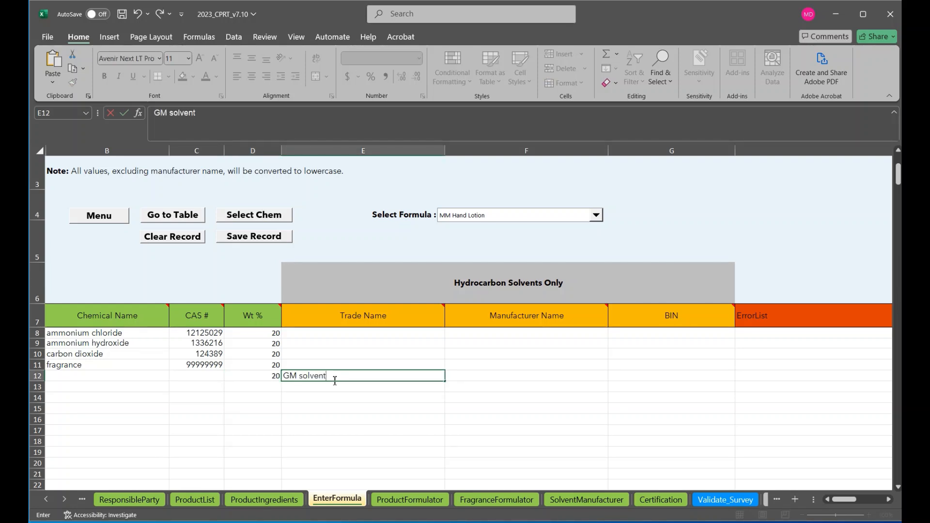
pyautogui.write('Garage')
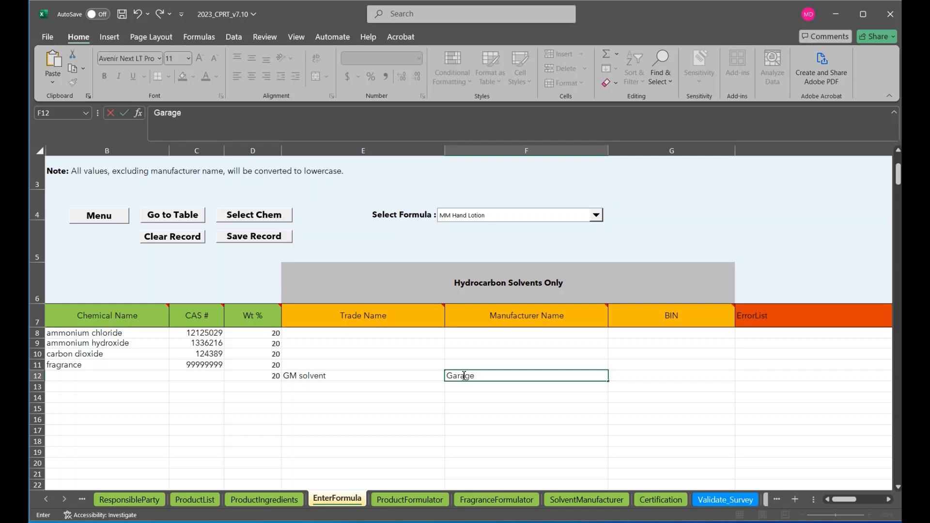
pyautogui.write('Monkey')
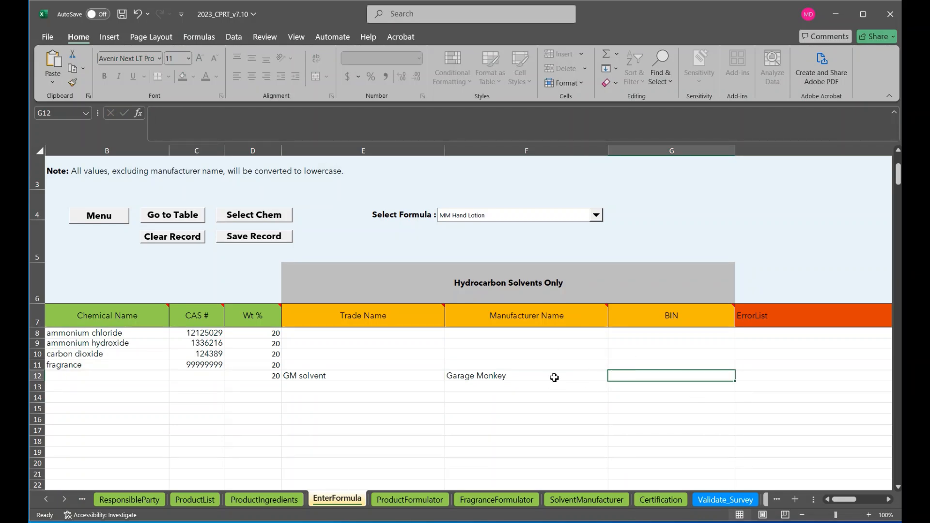
pyautogui.moveTo(620, 390)
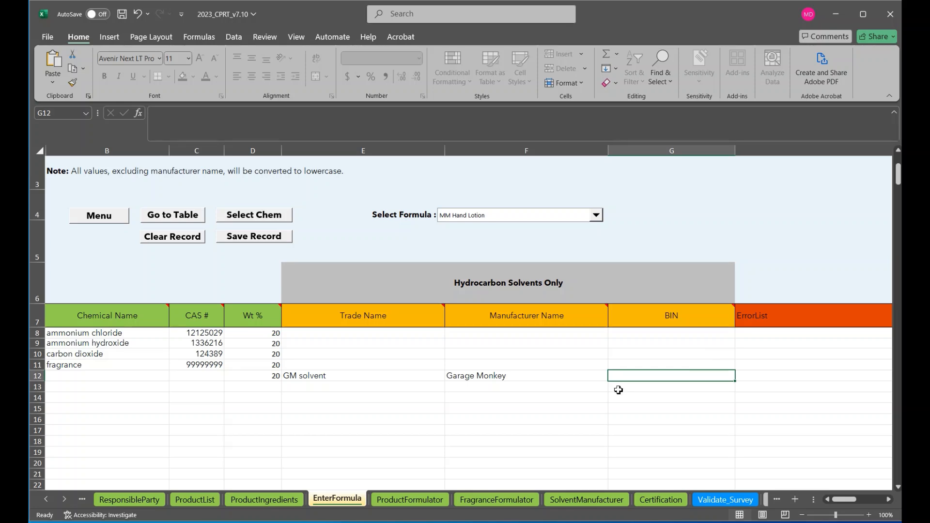
pyautogui.click(253, 236)
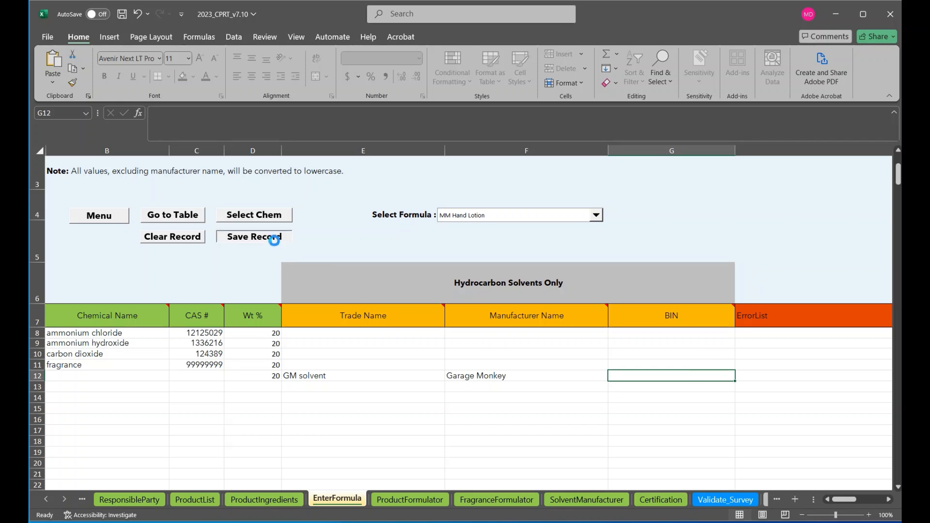
# Save the MM Hand Lotion record and scroll right to the Error Code 408 flag on the solvent row.
pyautogui.click(253, 236)
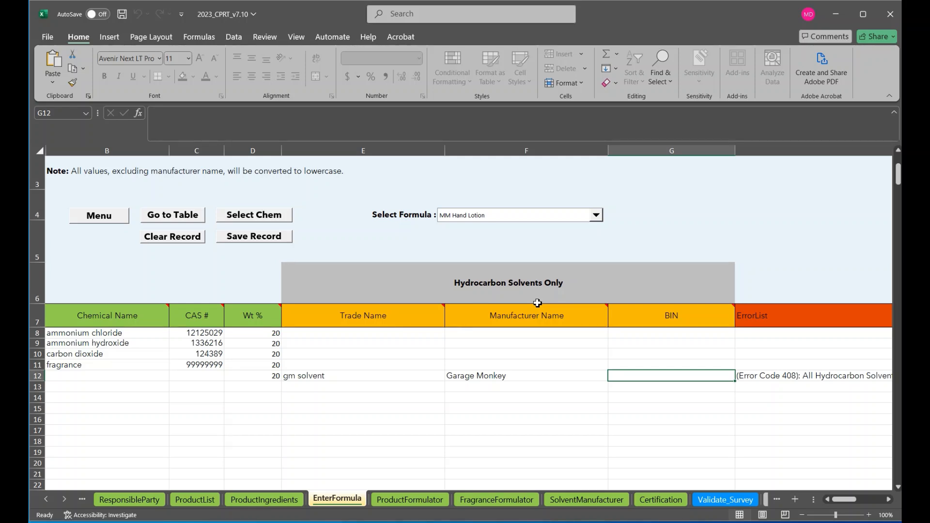
pyautogui.moveTo(748, 364)
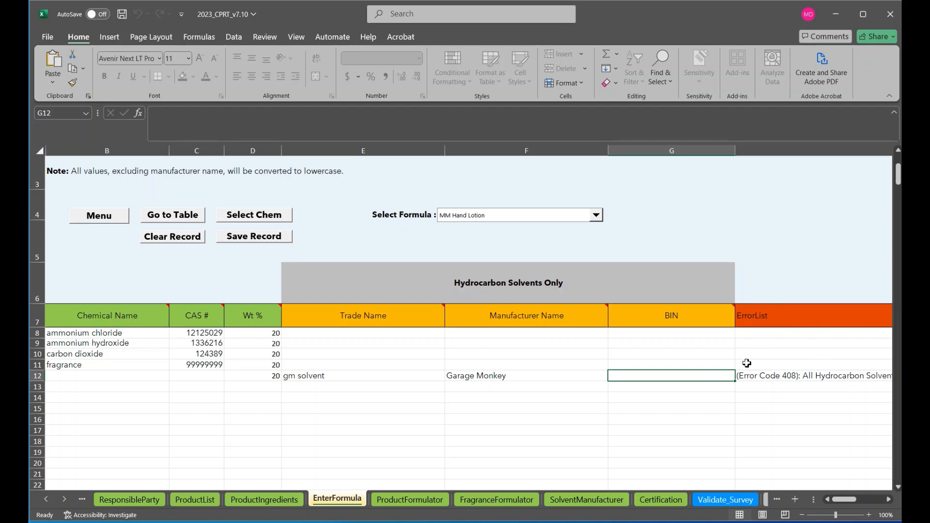
pyautogui.moveTo(803, 335)
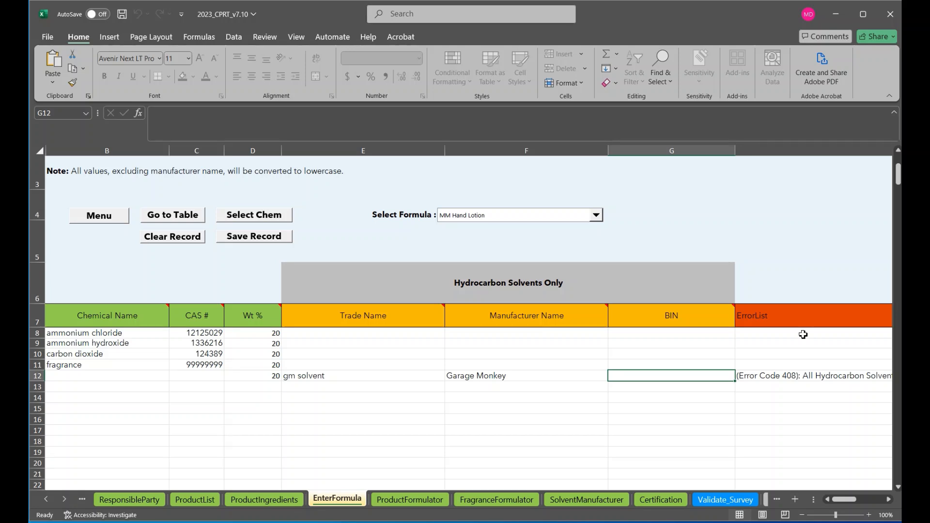
pyautogui.hscroll(3)
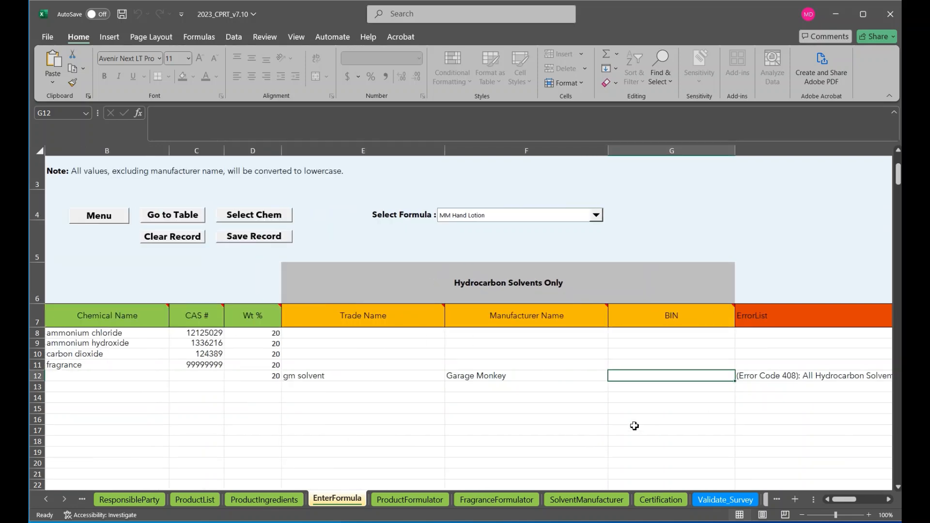
# Set BIN 12 on the GM solvent row and save MM Hand Lotion past the 100% total-weight warnings.
pyautogui.write('12')
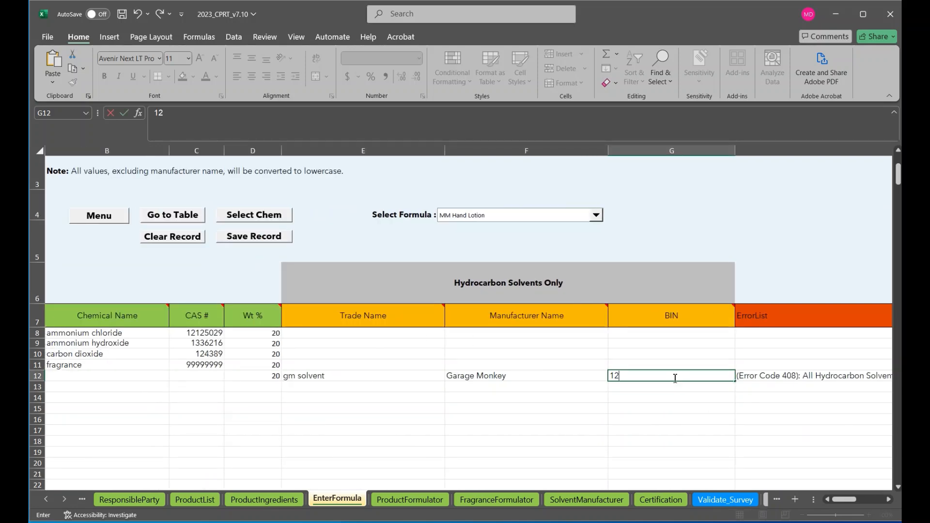
pyautogui.press('enter')
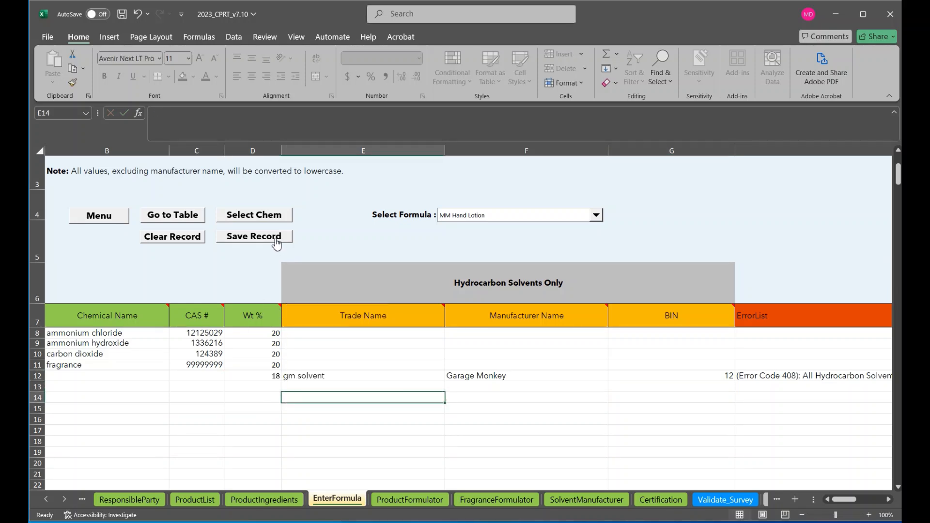
pyautogui.click(253, 237)
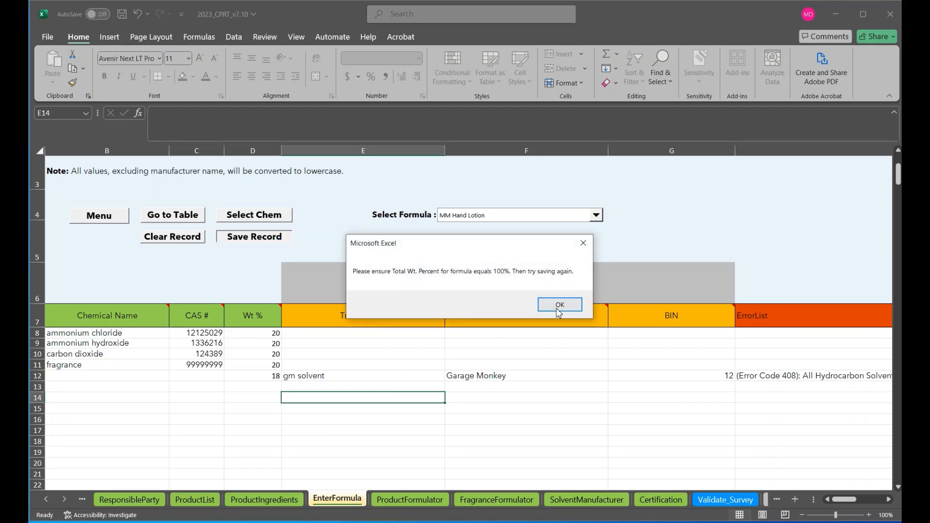
pyautogui.click(558, 304)
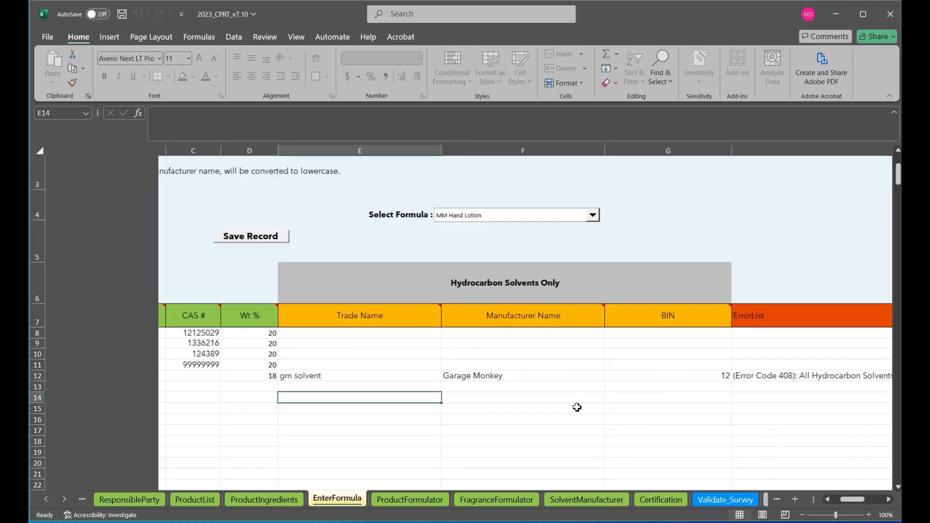
pyautogui.click(250, 236)
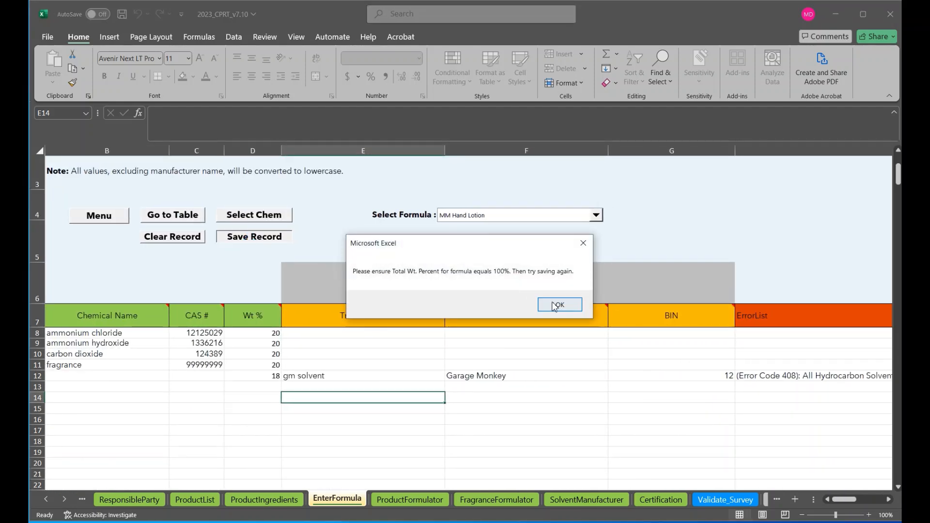
pyautogui.moveTo(446, 284)
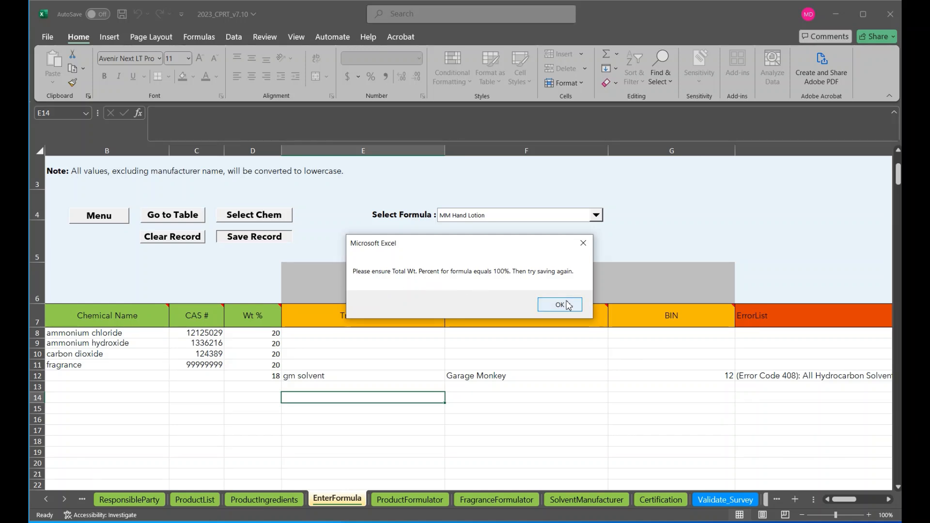
pyautogui.click(559, 304)
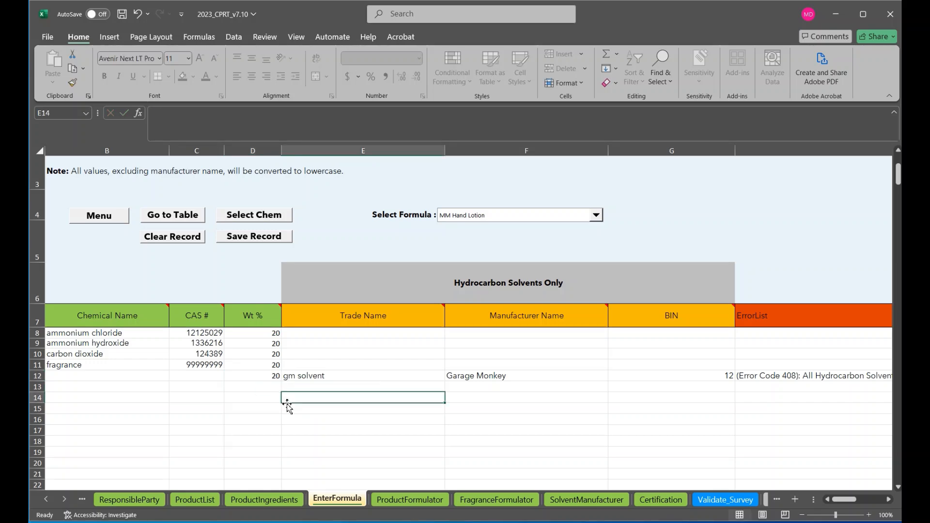
pyautogui.click(263, 500)
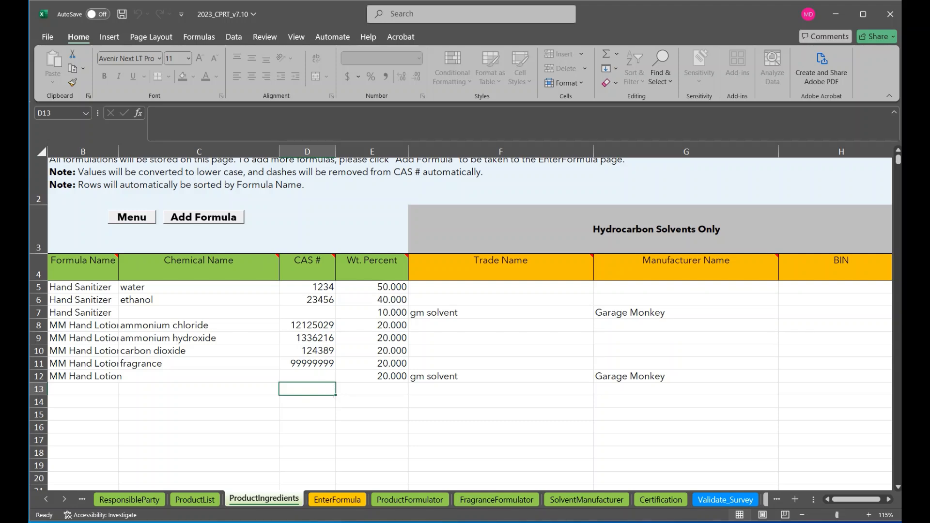
pyautogui.moveTo(240, 417)
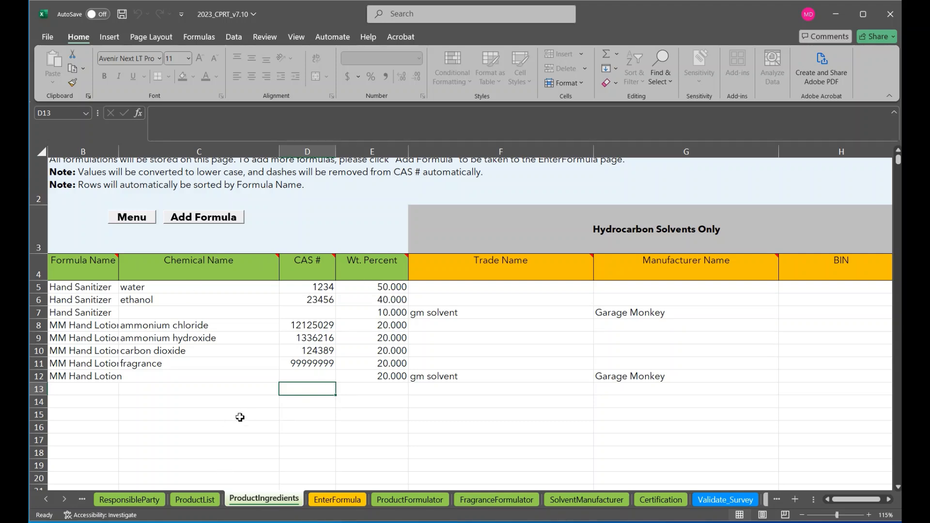